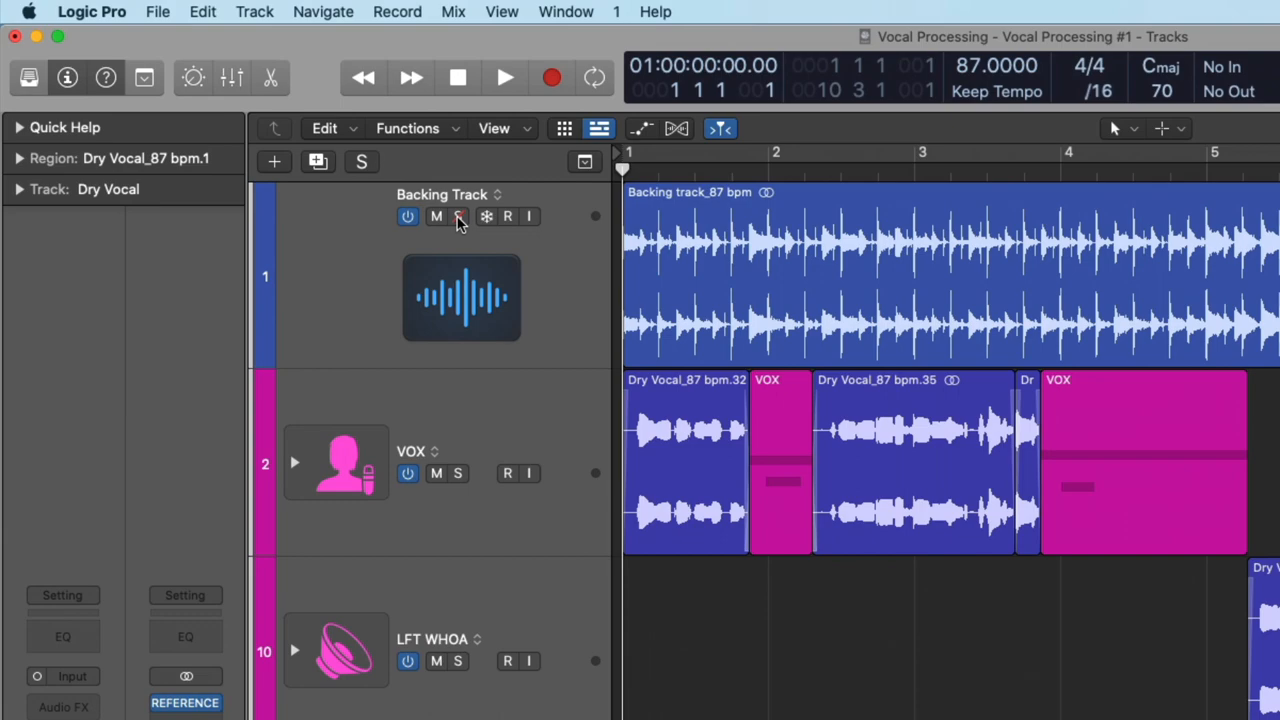
# - Play the song and mute the Dry Vocal so only the processed vocals sound
pyautogui.click(456, 216)
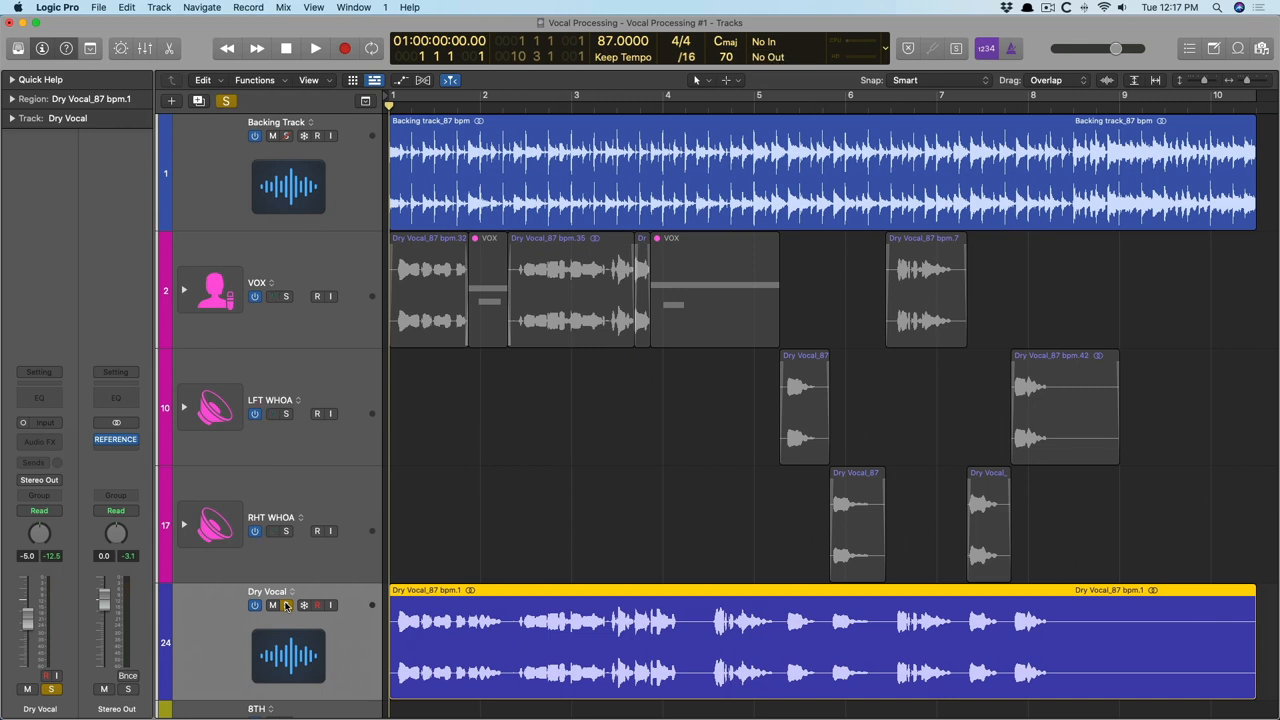
pyautogui.click(316, 48)
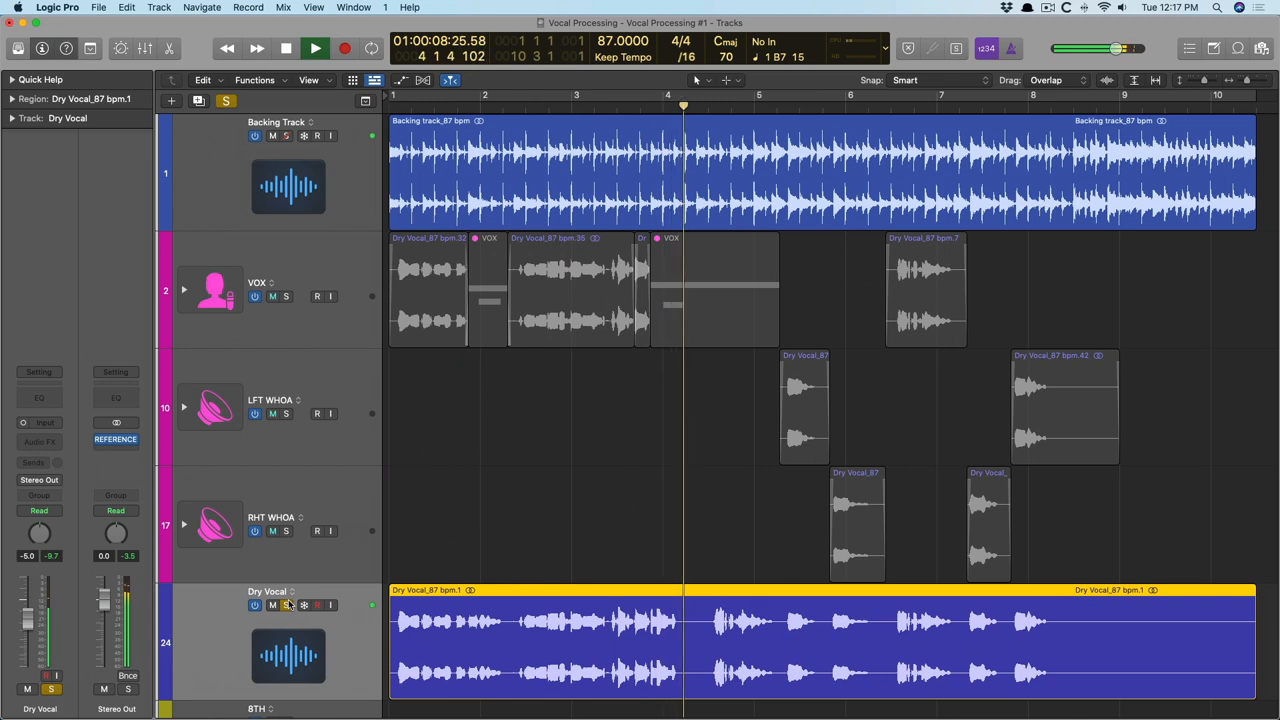
pyautogui.click(284, 48)
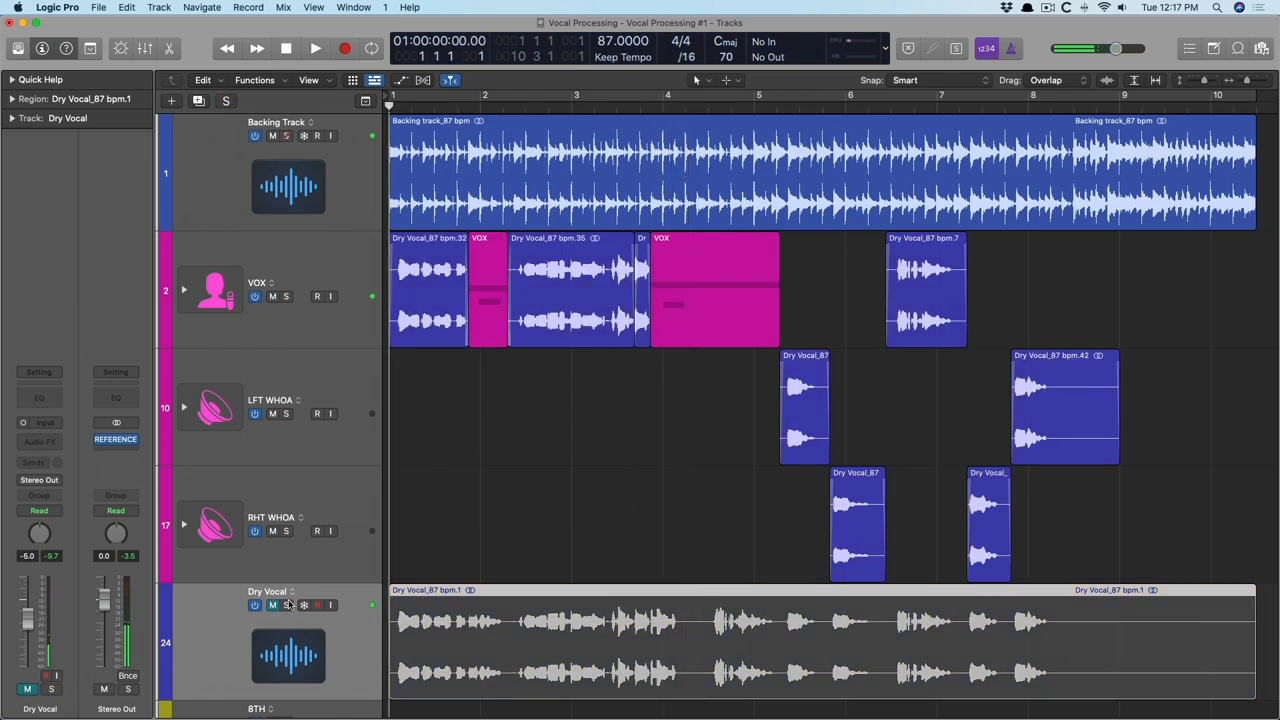
pyautogui.click(316, 48)
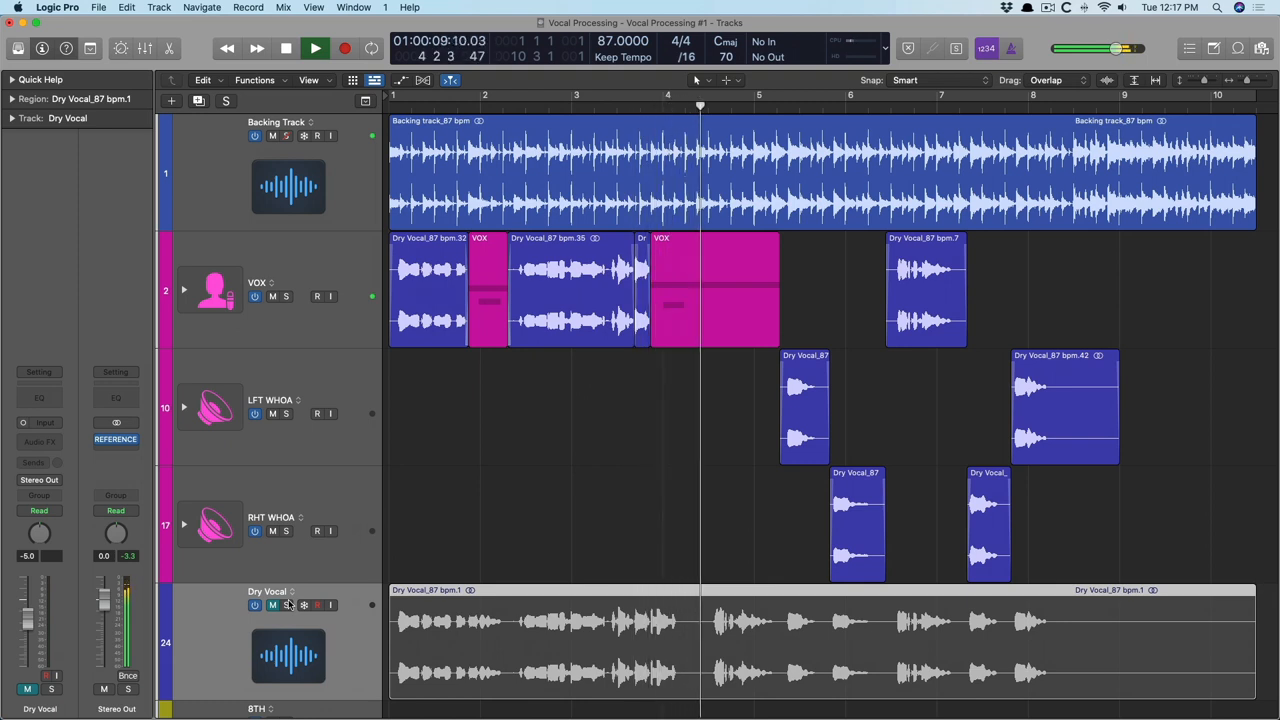
# - Stop and restart playback to audition the processed VOX and whoa vocals against the backing
pyautogui.click(316, 48)
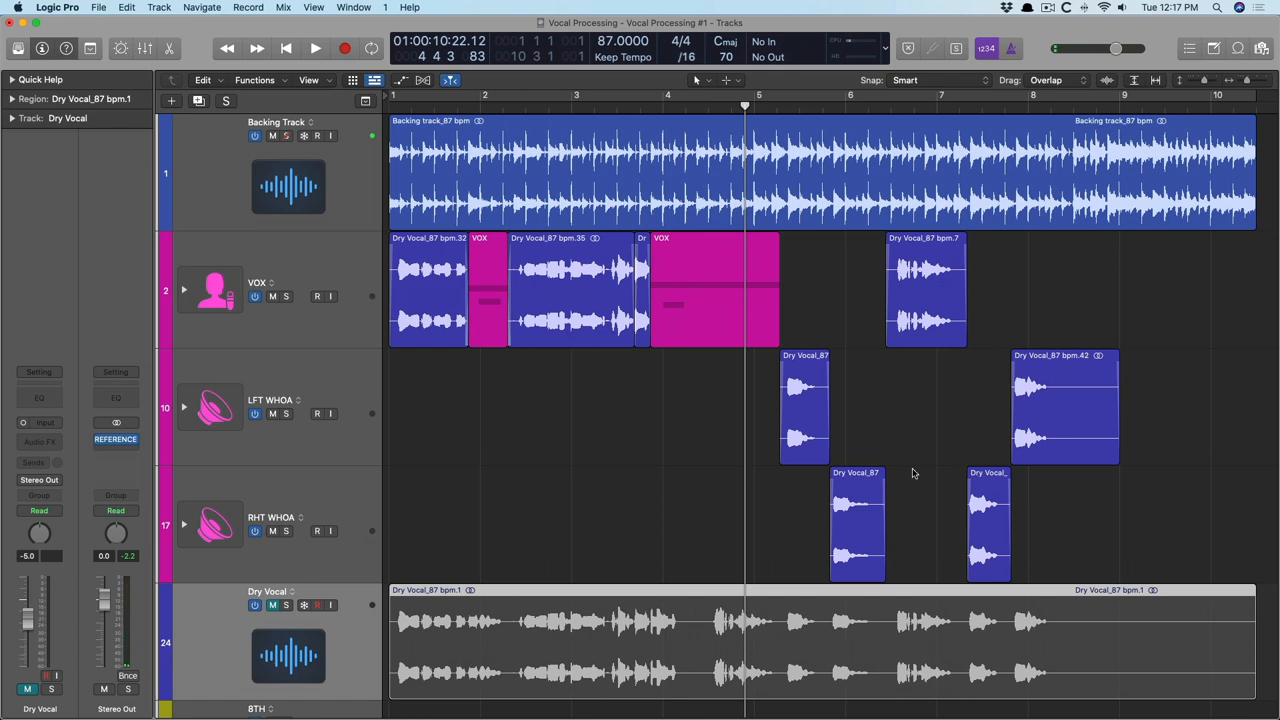
pyautogui.click(752, 108)
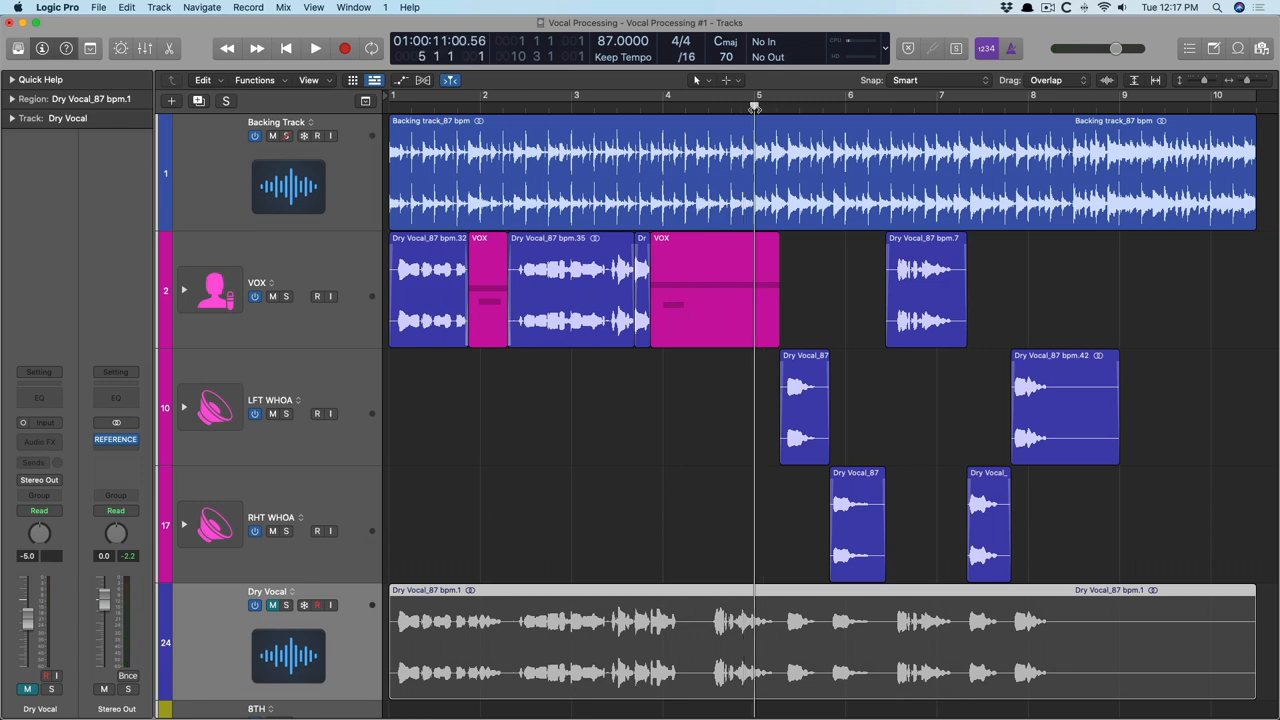
pyautogui.click(316, 48)
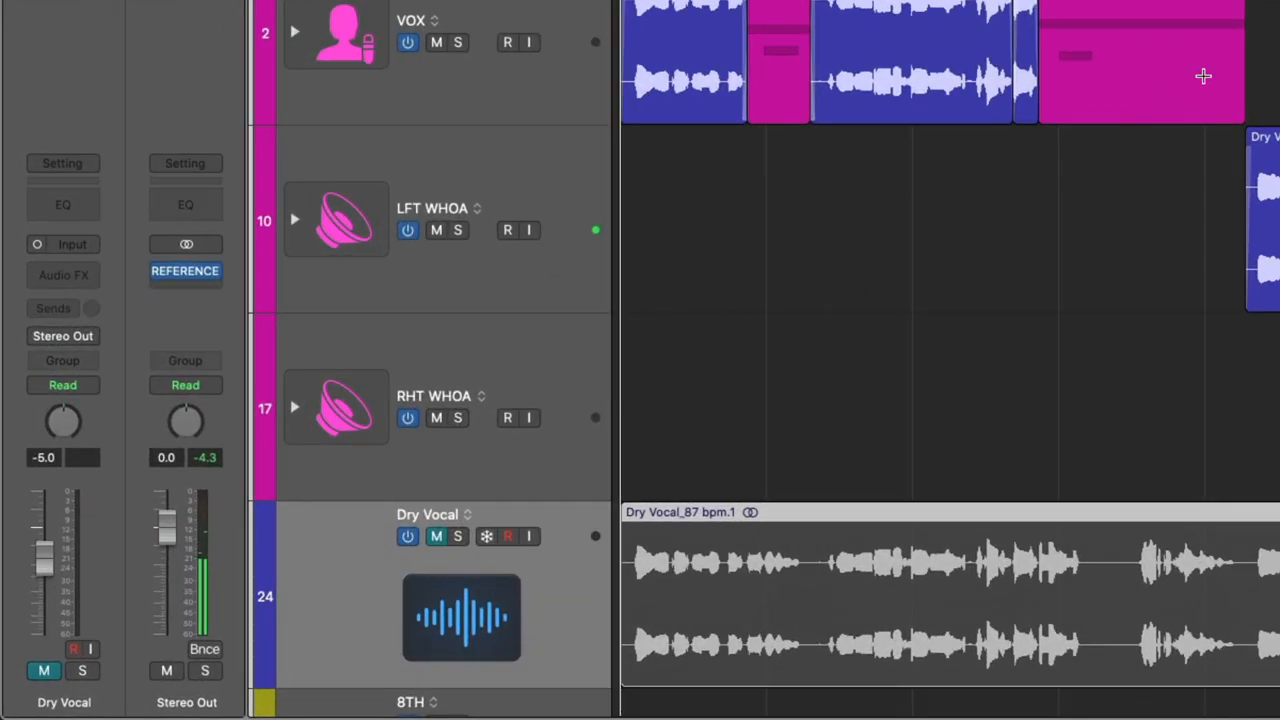
pyautogui.moveTo(644, 148)
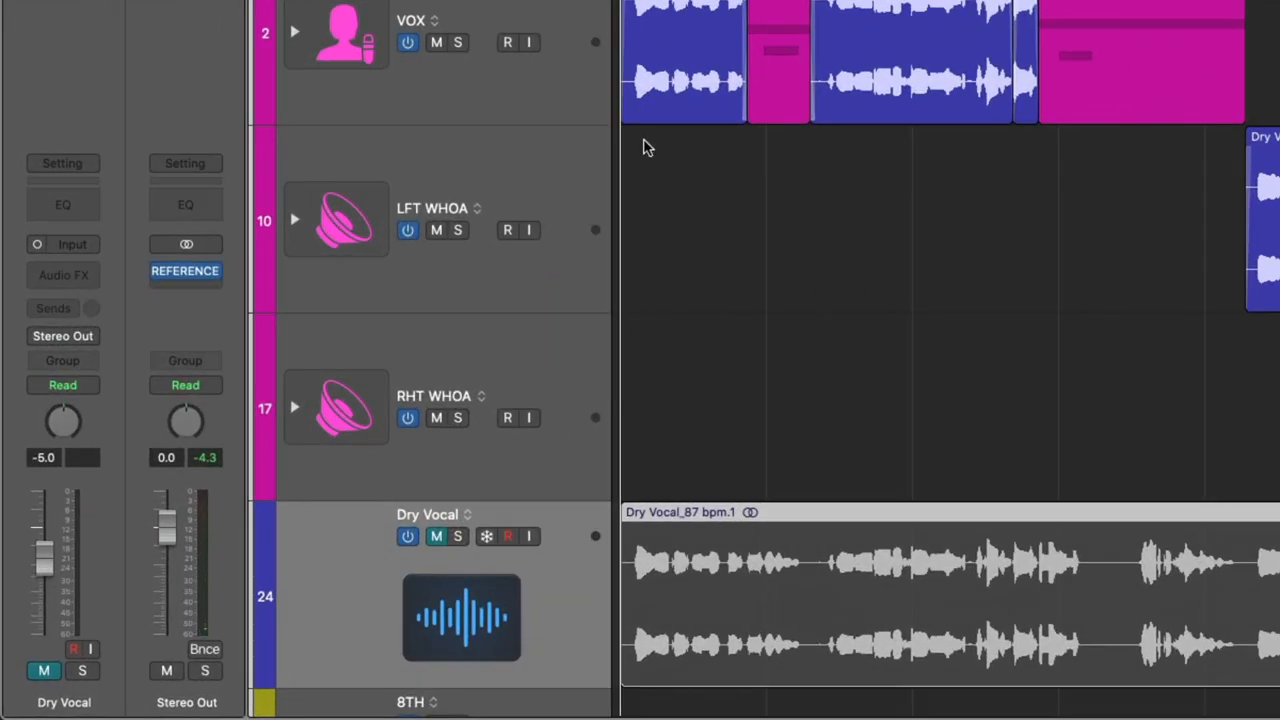
pyautogui.moveTo(184, 280)
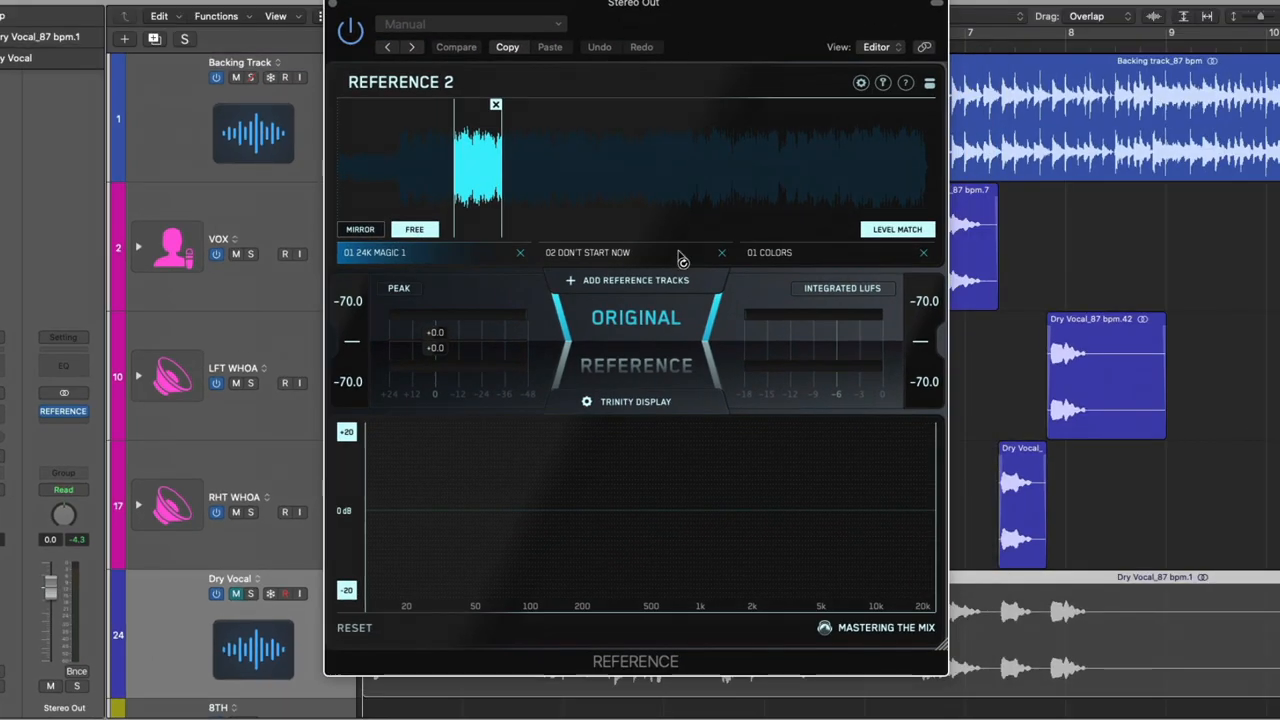
pyautogui.moveTo(584, 304)
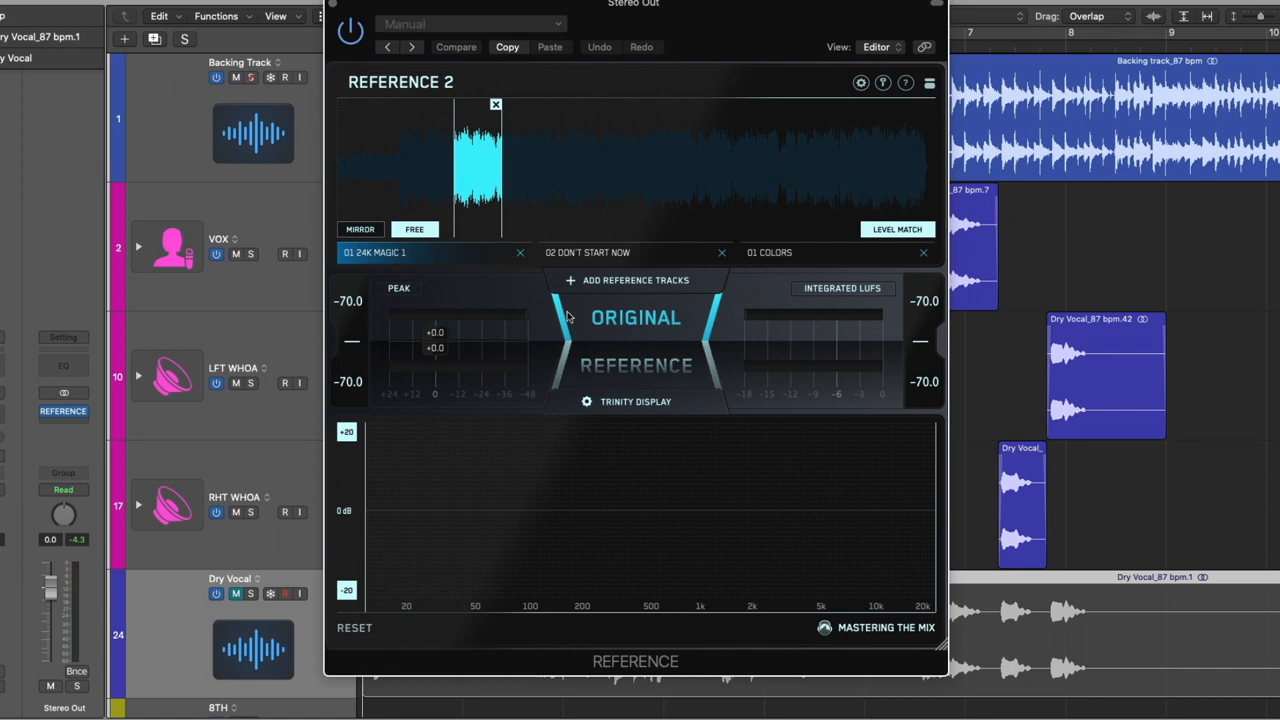
# - Switch Reference 2 to the 01 COLORS reference track and compare the mix against it
pyautogui.click(800, 252)
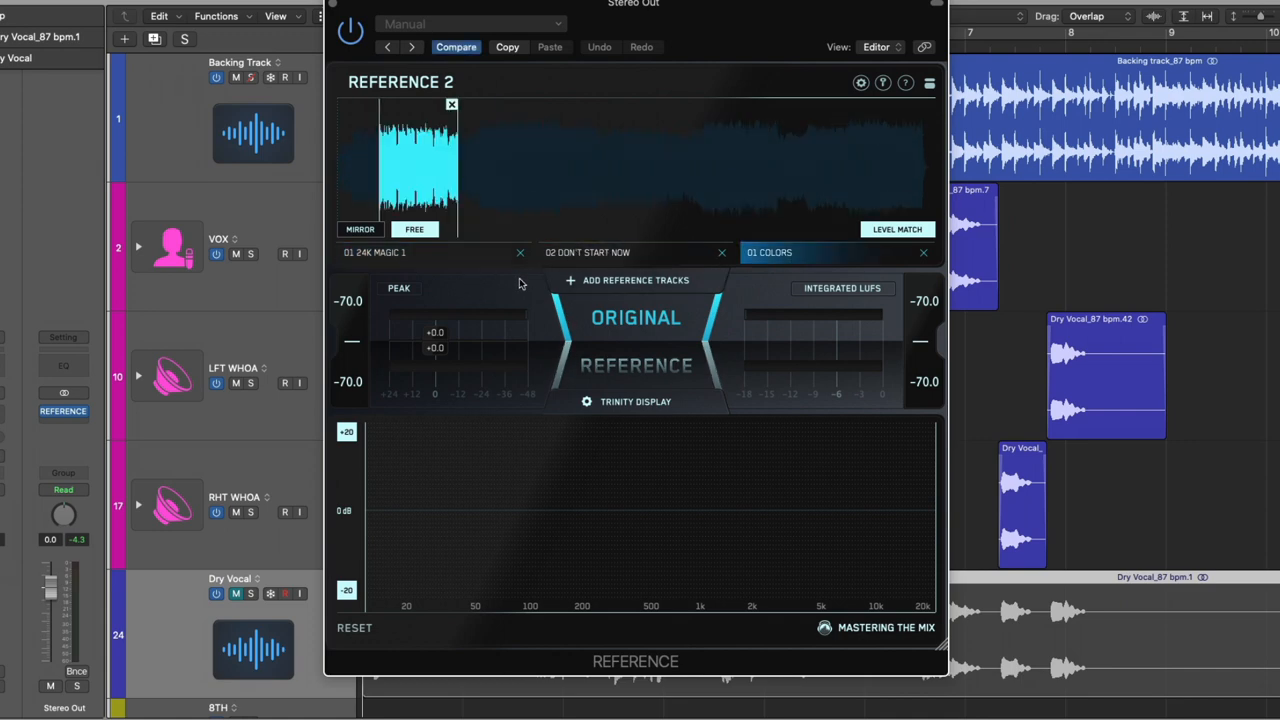
pyautogui.click(588, 252)
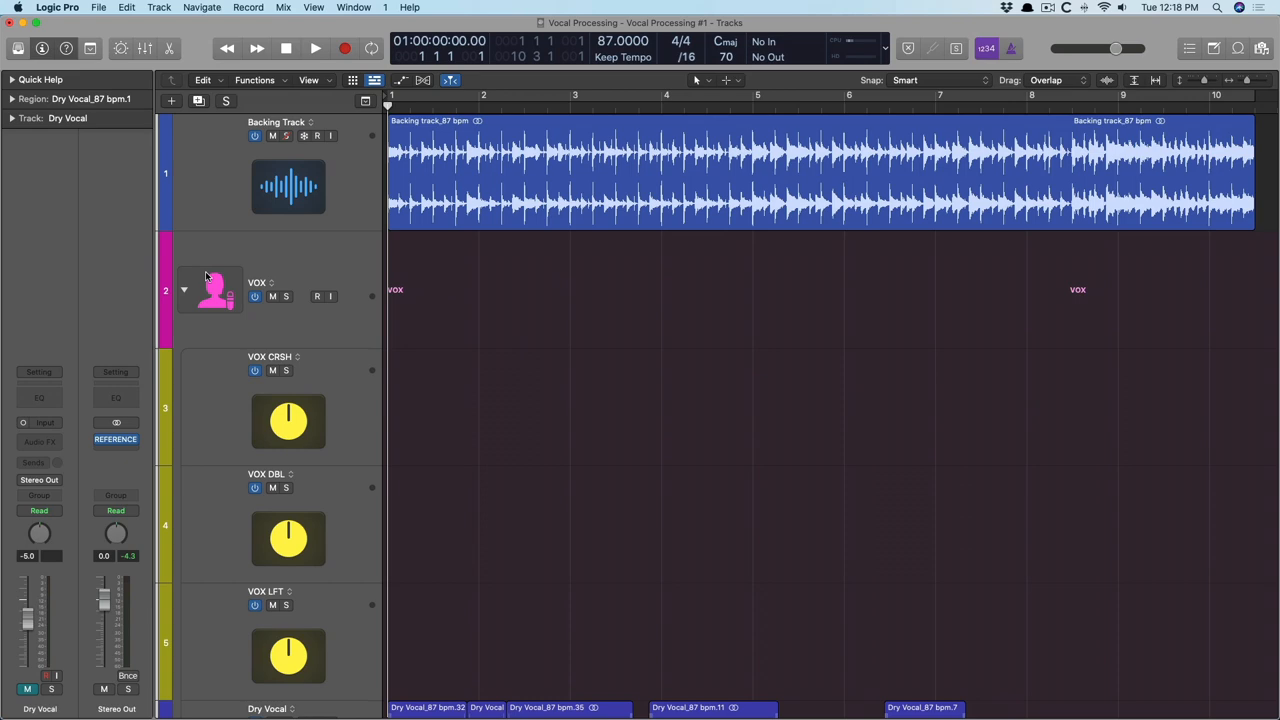
# - Solo the Dry Vocal in the VOX stack and zoom in on its regions beside the DLY THRW track
pyautogui.click(220, 290)
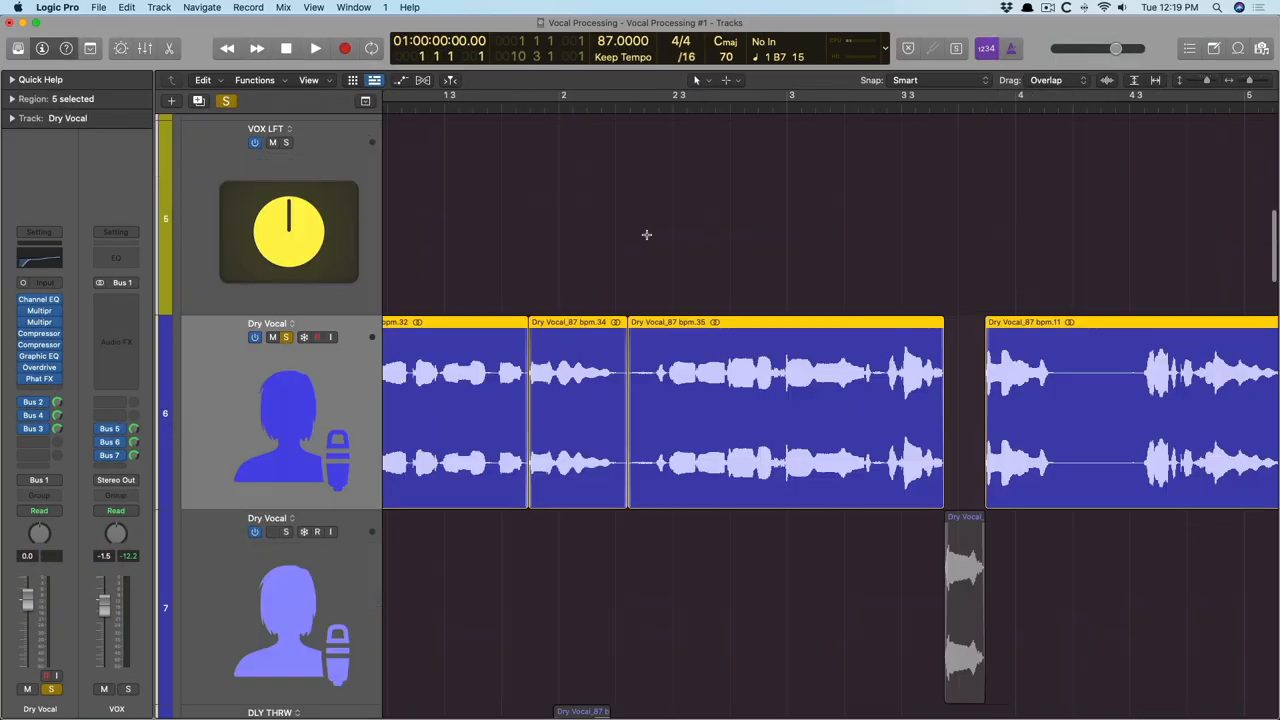
pyautogui.scroll(3)
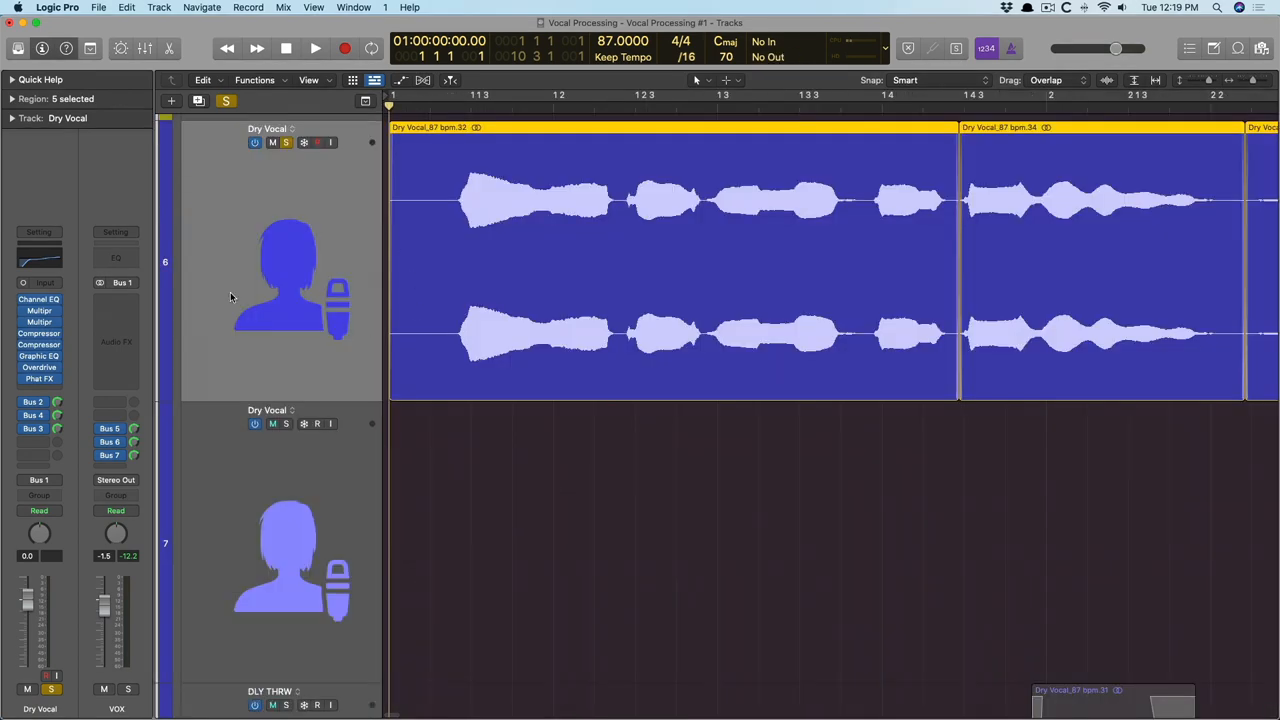
pyautogui.click(38, 298)
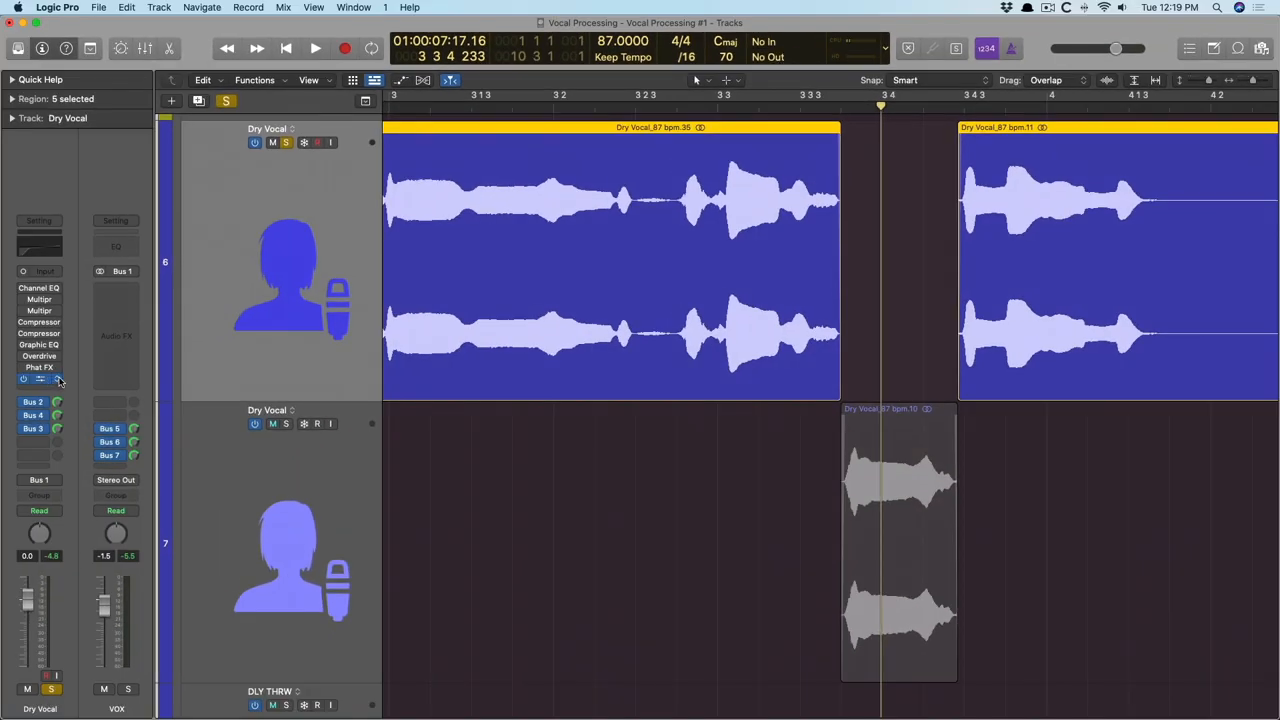
pyautogui.click(40, 380)
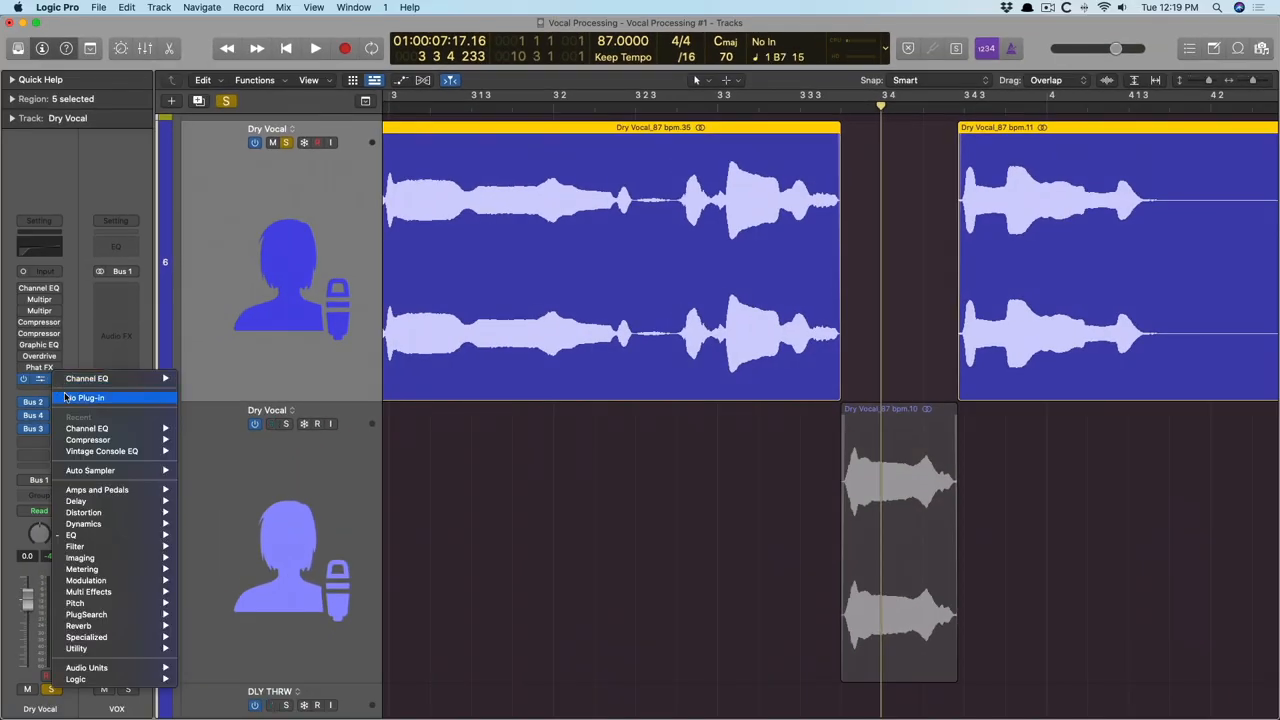
pyautogui.click(86, 428)
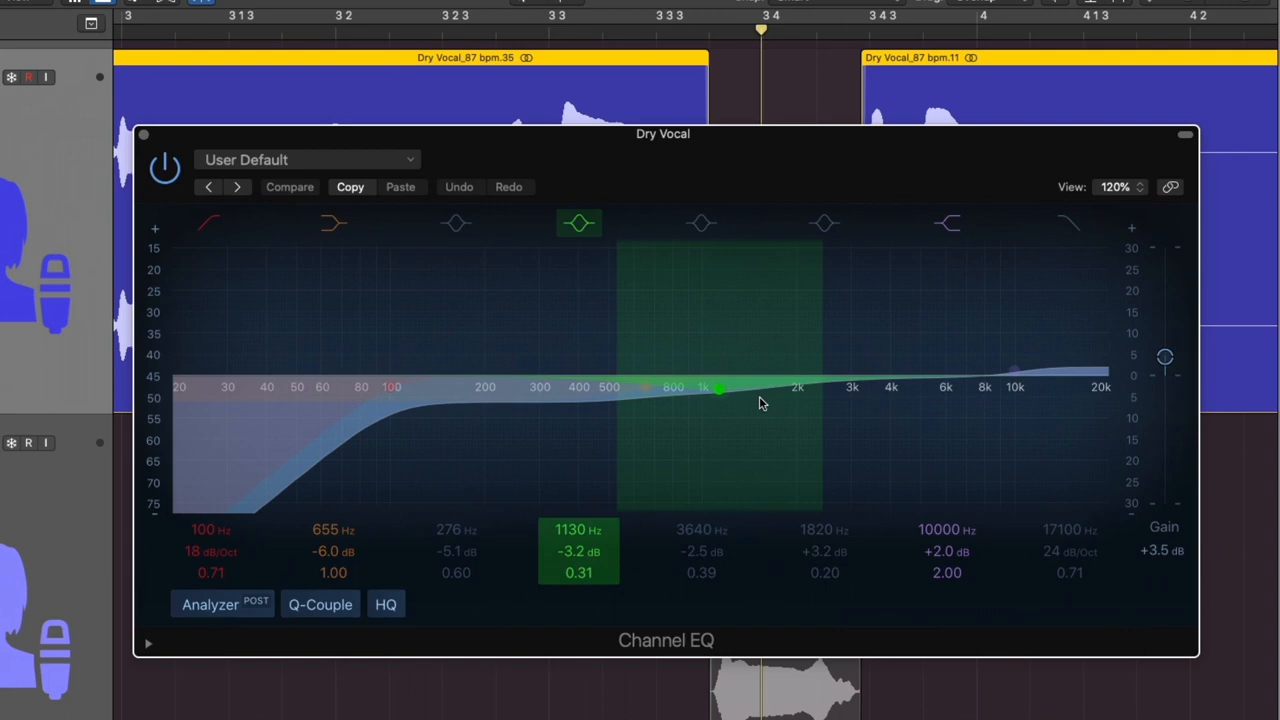
pyautogui.click(210, 222)
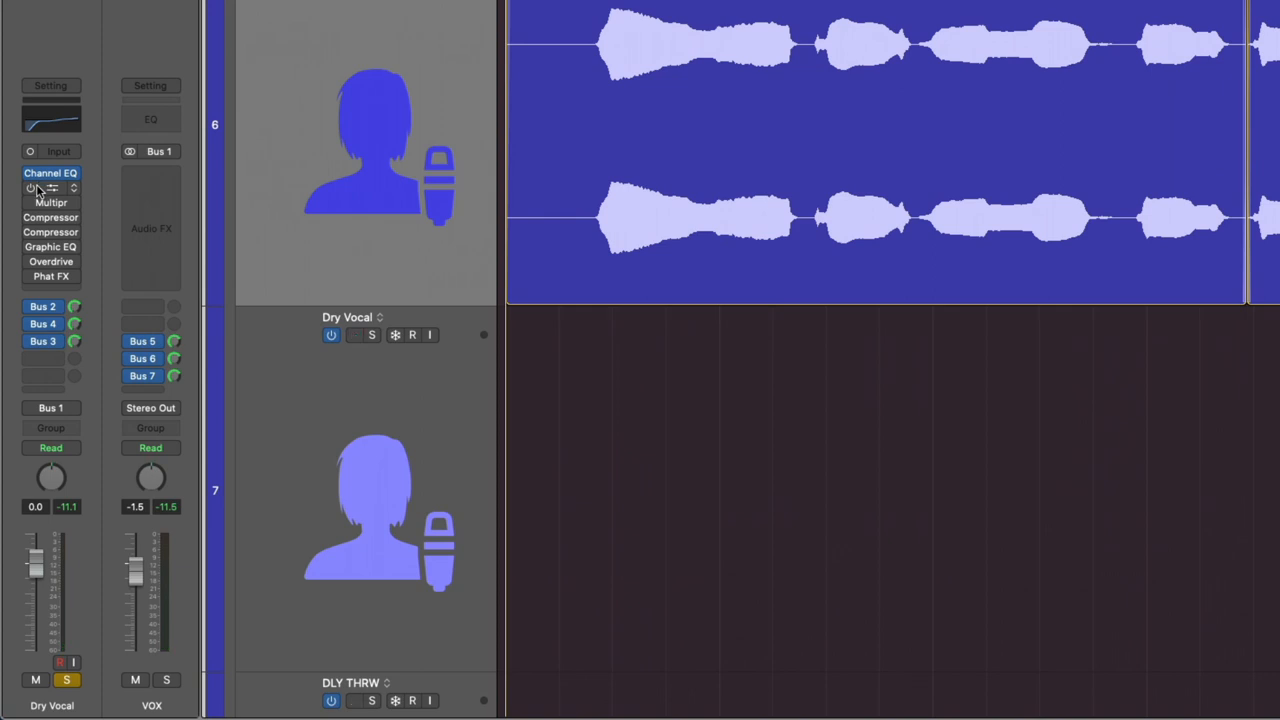
# - Review the first Multipressor on the Dry Vocal and toggle its band settings
pyautogui.click(52, 188)
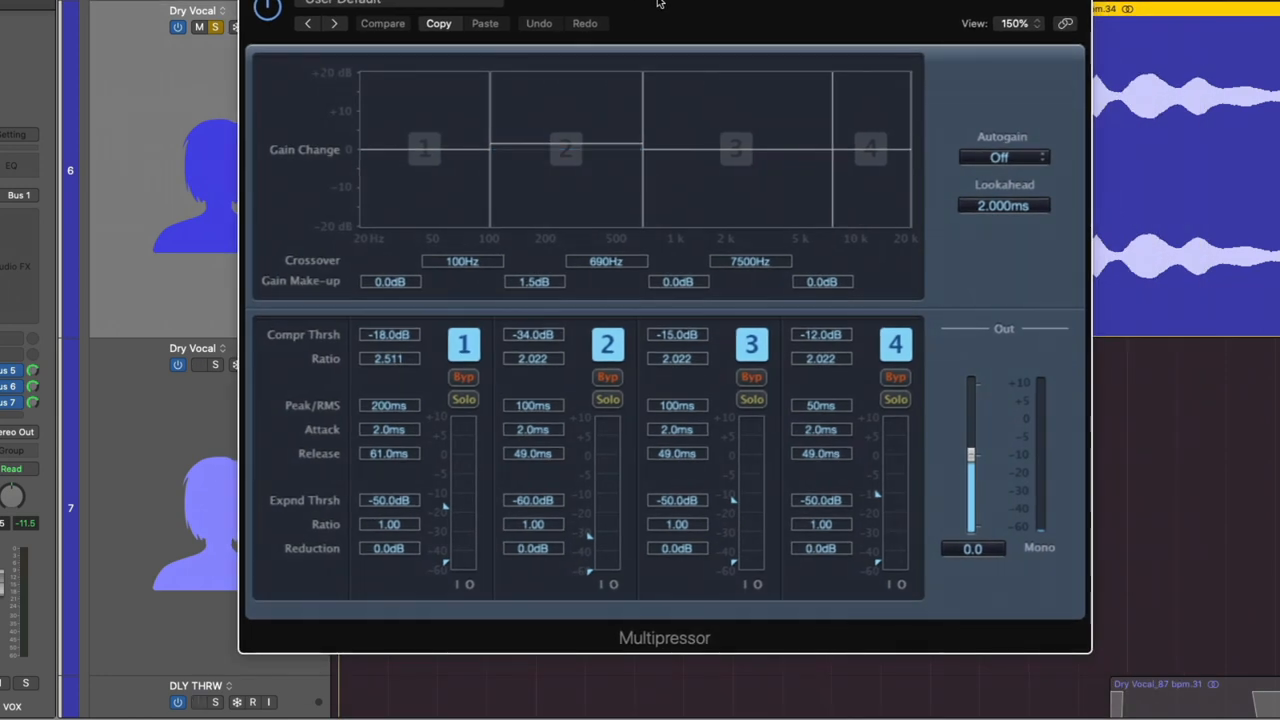
pyautogui.moveTo(444, 240)
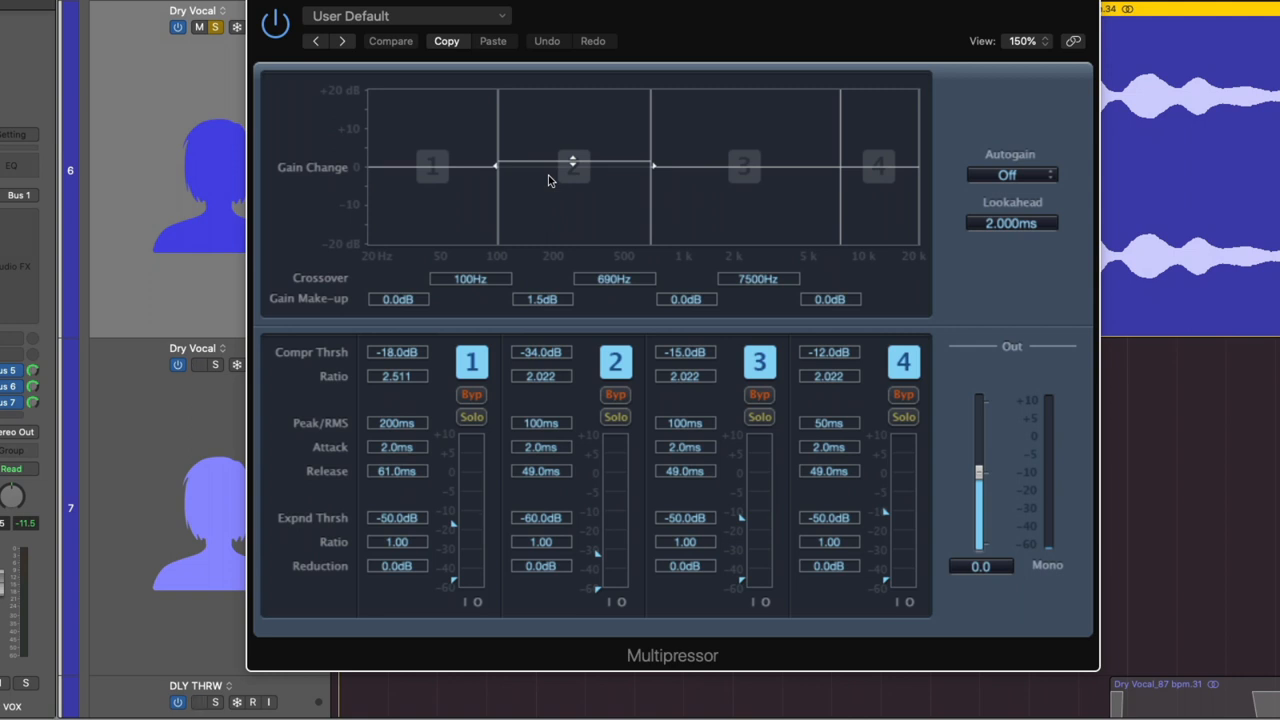
pyautogui.click(198, 364)
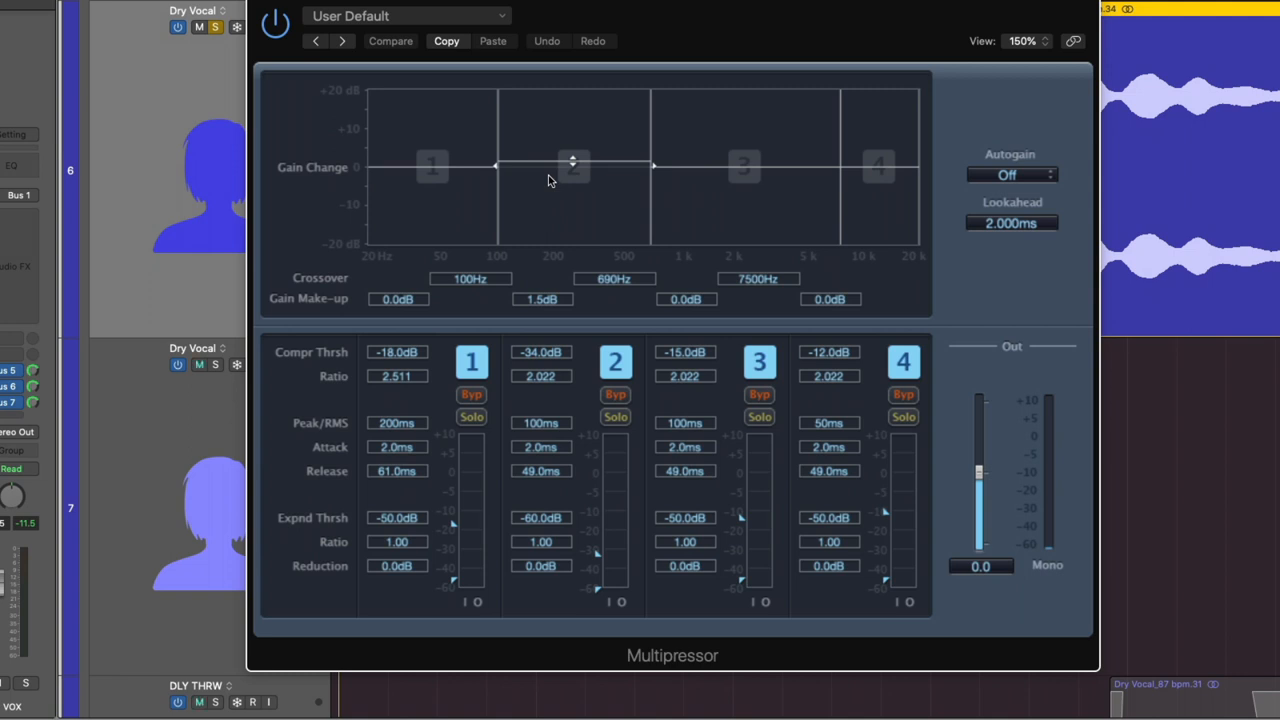
pyautogui.click(198, 364)
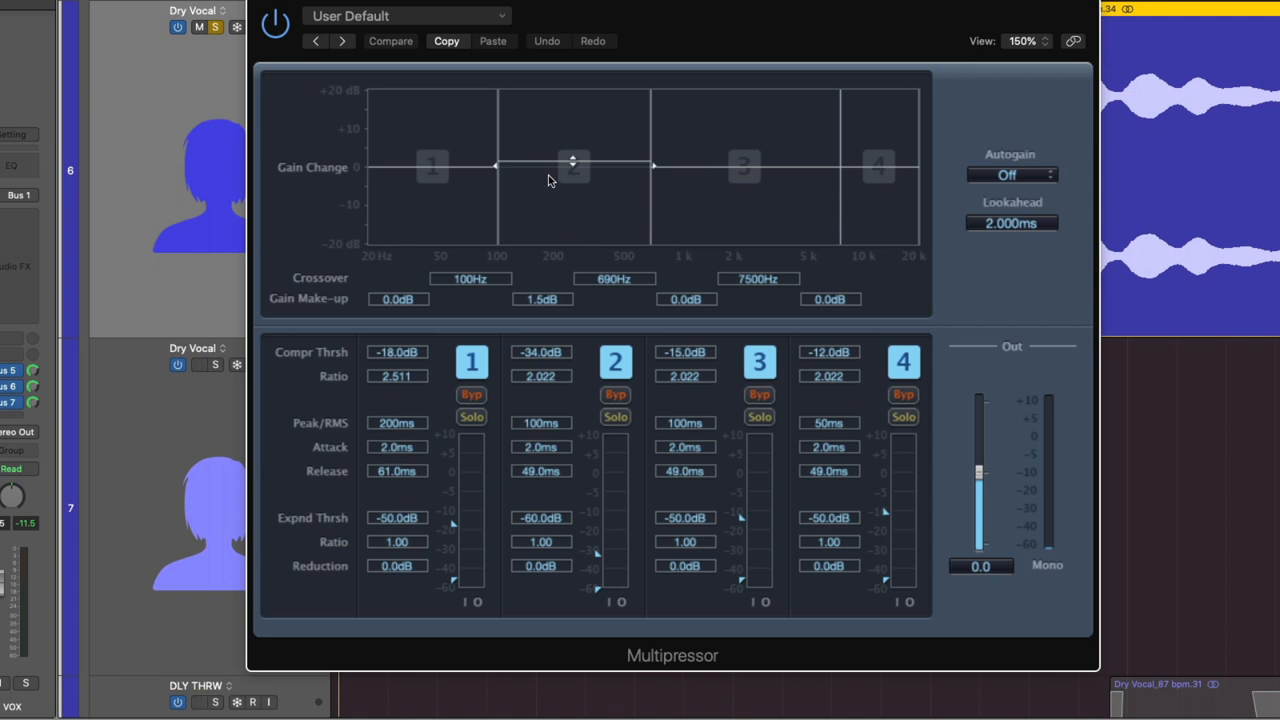
# - Inspect the second Multipressor with only the upper-mid band compressing, then close the window
pyautogui.click(572, 176)
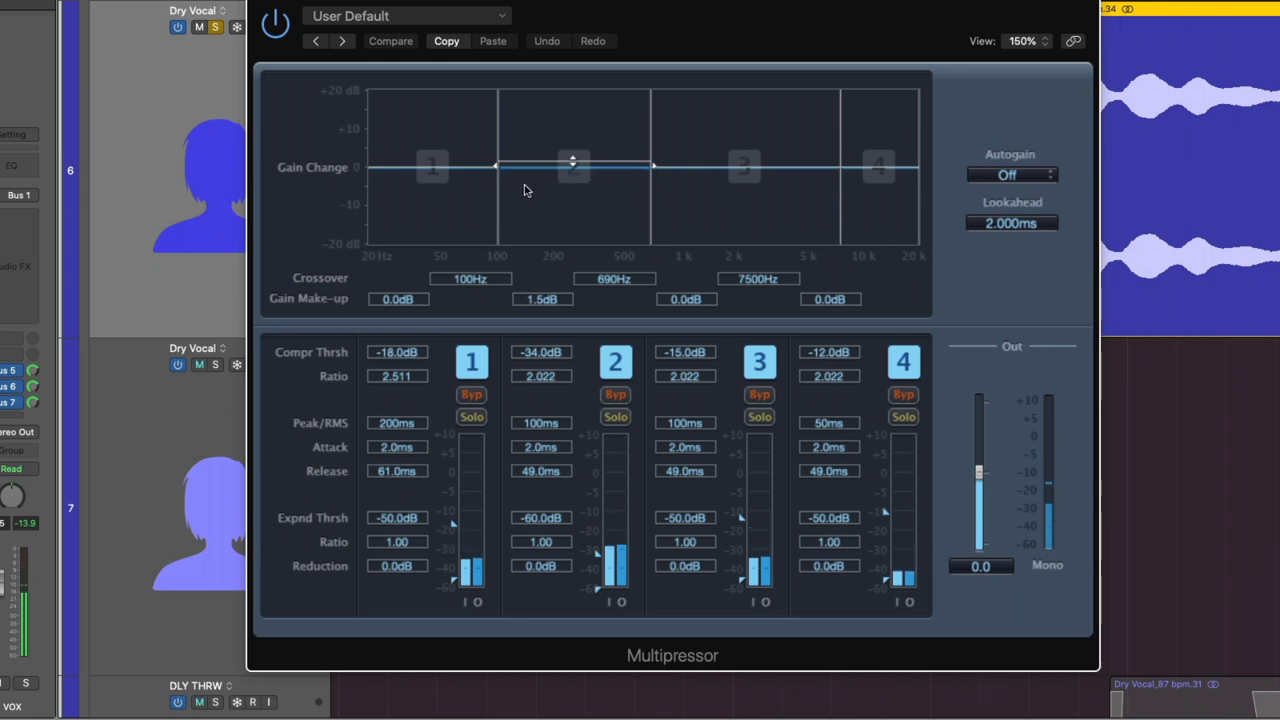
pyautogui.click(574, 168)
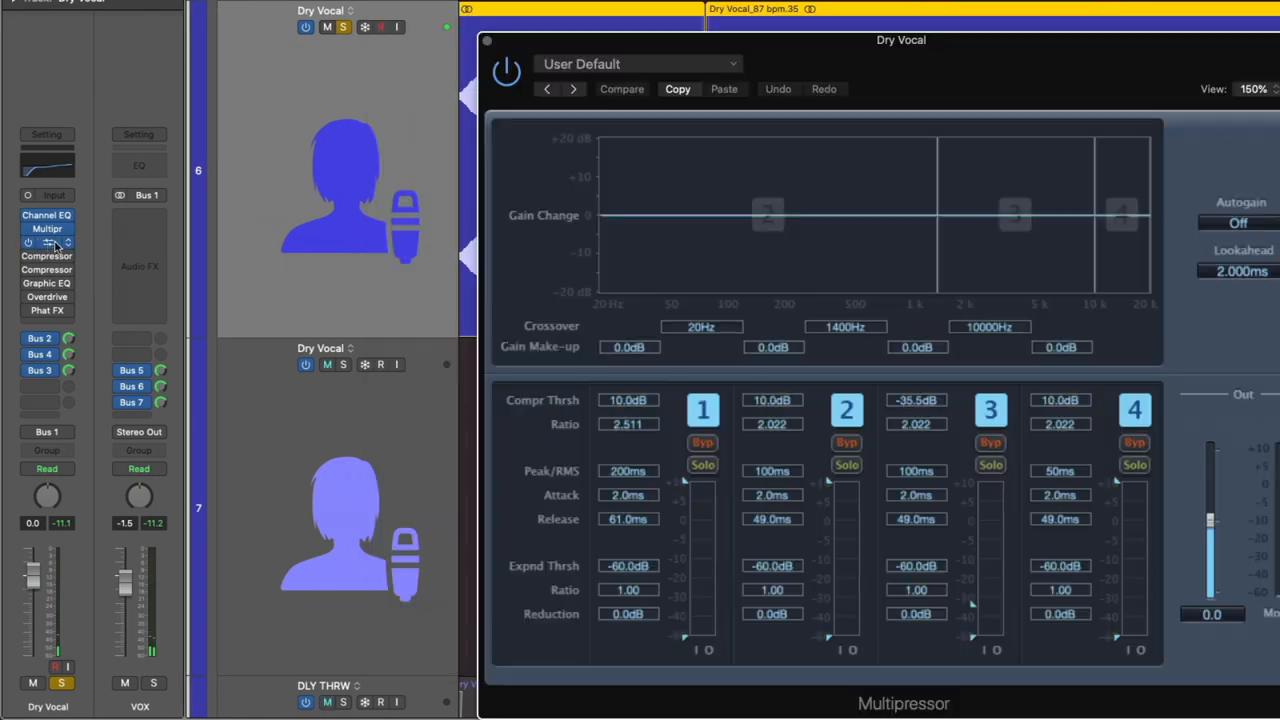
pyautogui.moveTo(900, 40); pyautogui.dragTo(968, 22)
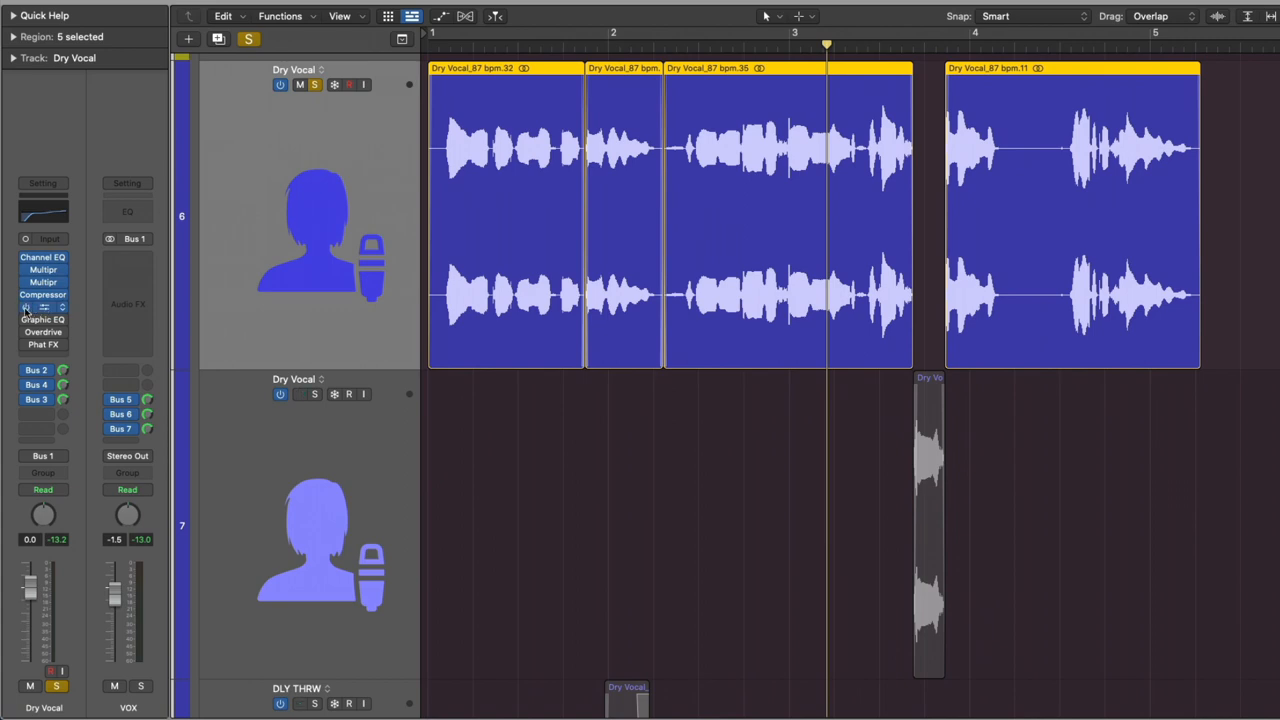
pyautogui.doubleClick(44, 294)
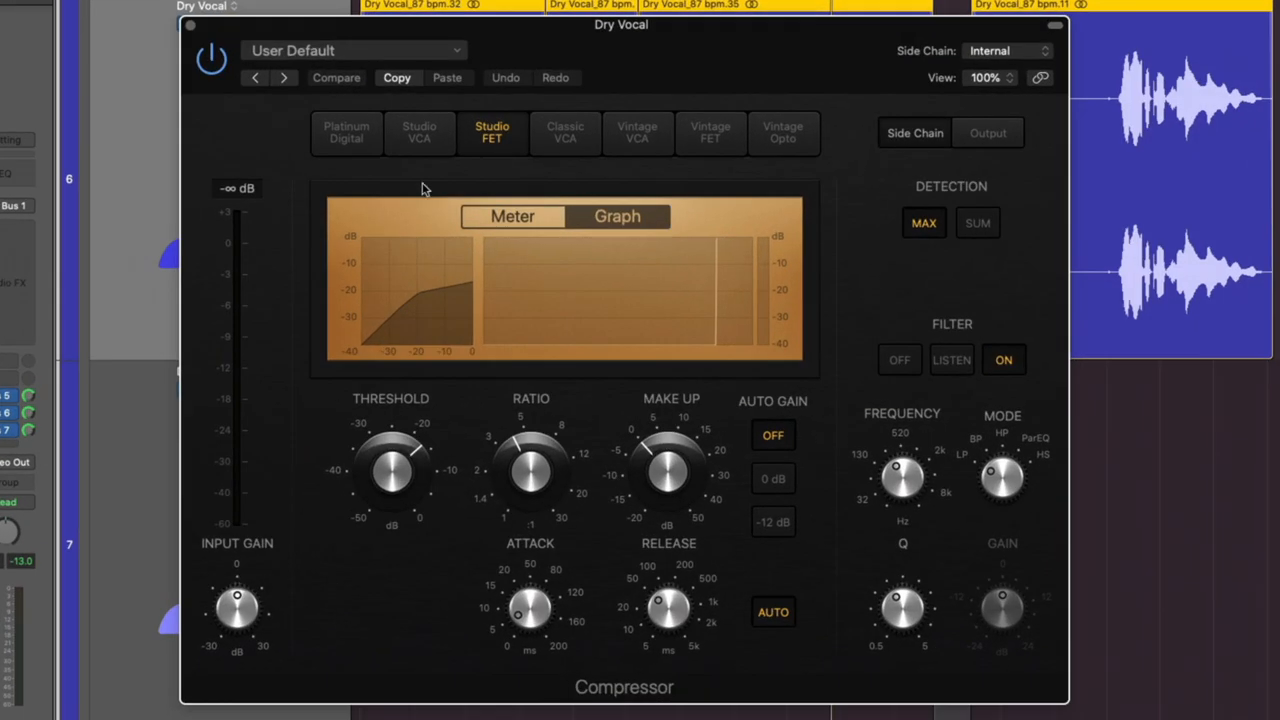
pyautogui.moveTo(910, 160)
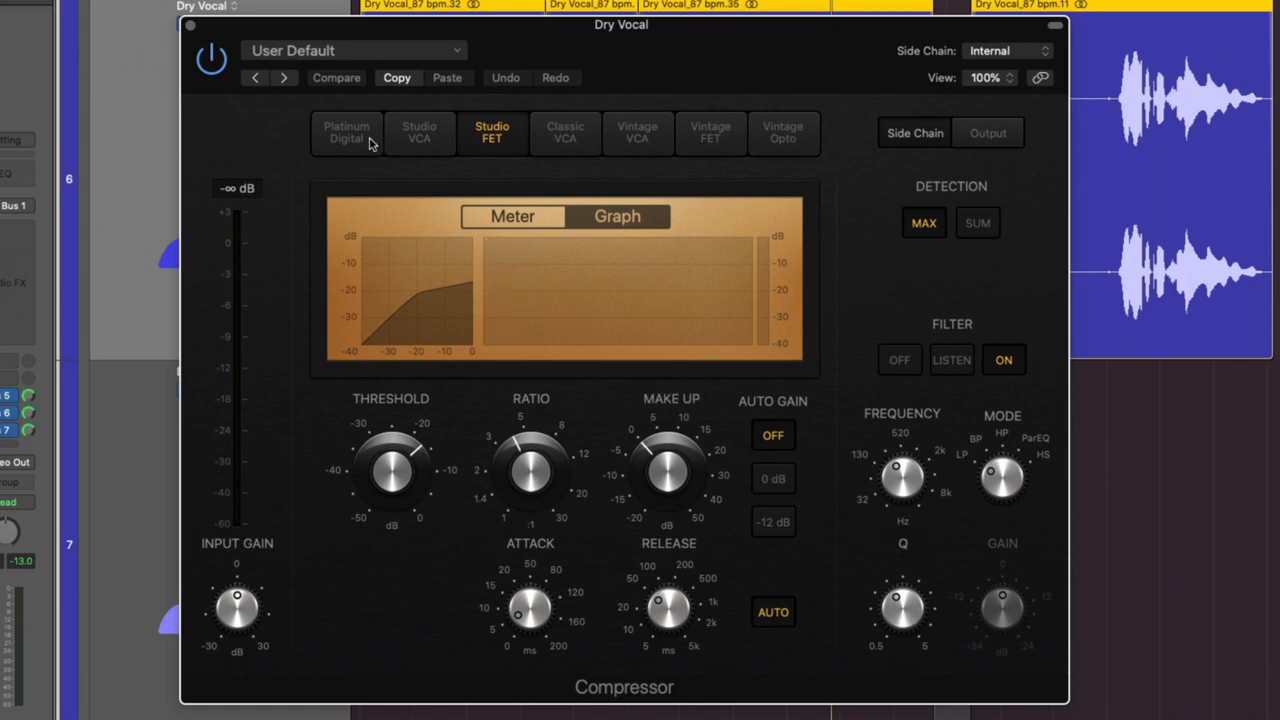
pyautogui.moveTo(284, 130)
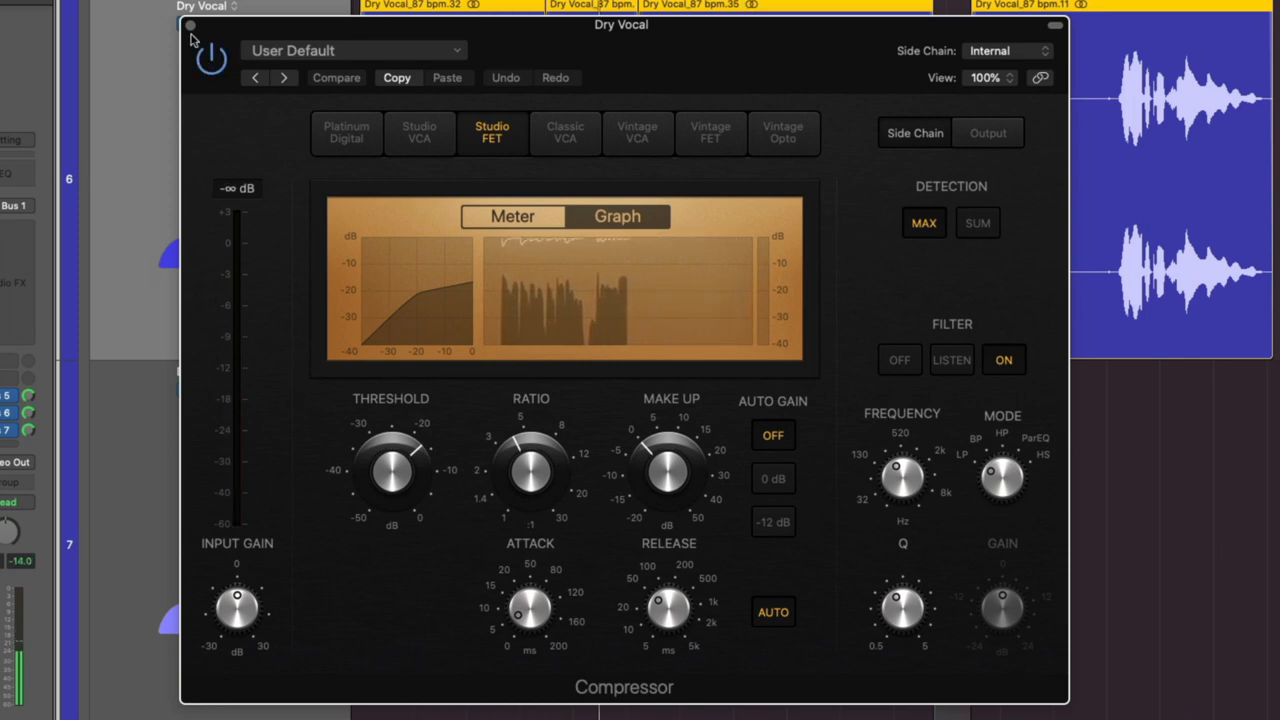
pyautogui.click(190, 24)
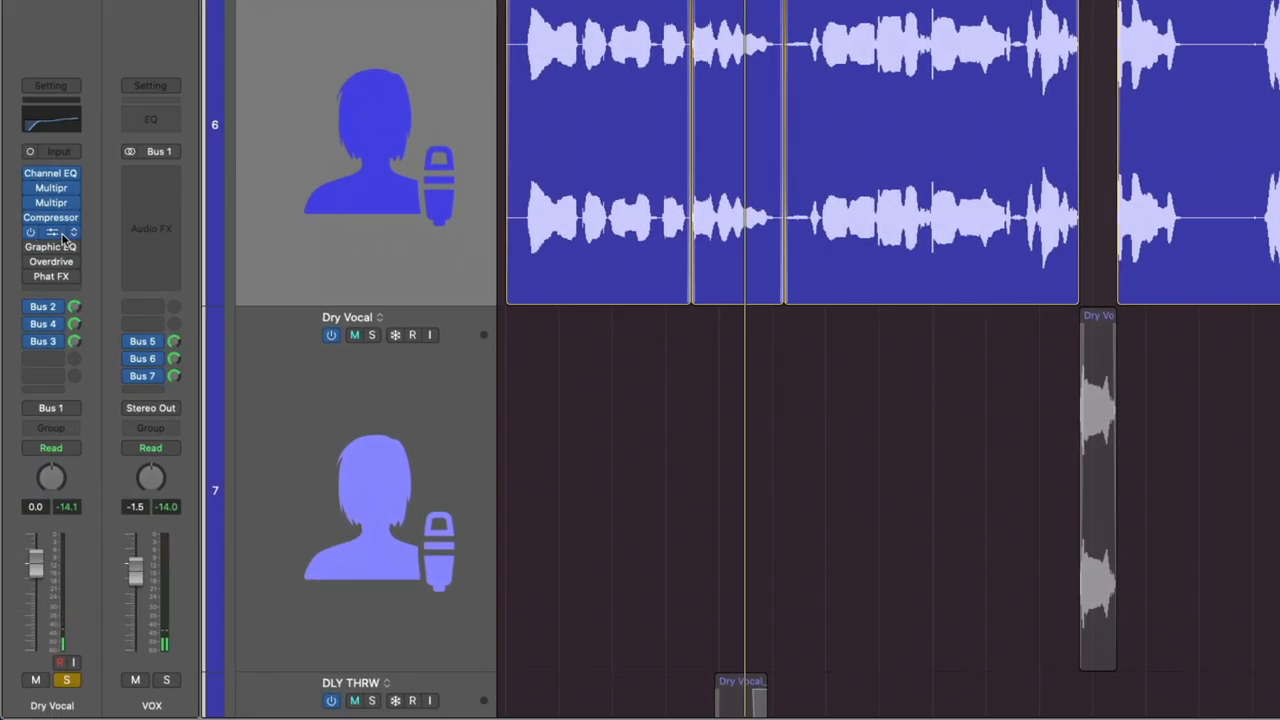
pyautogui.doubleClick(50, 216)
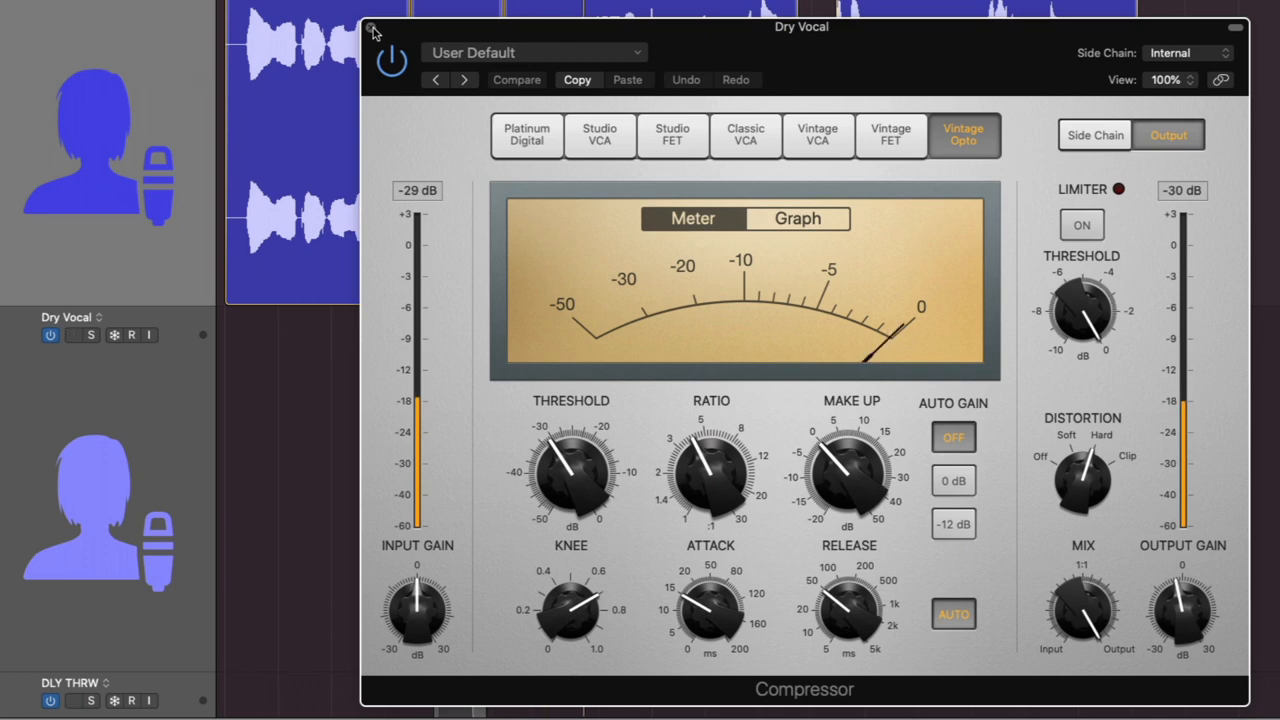
pyautogui.click(372, 28)
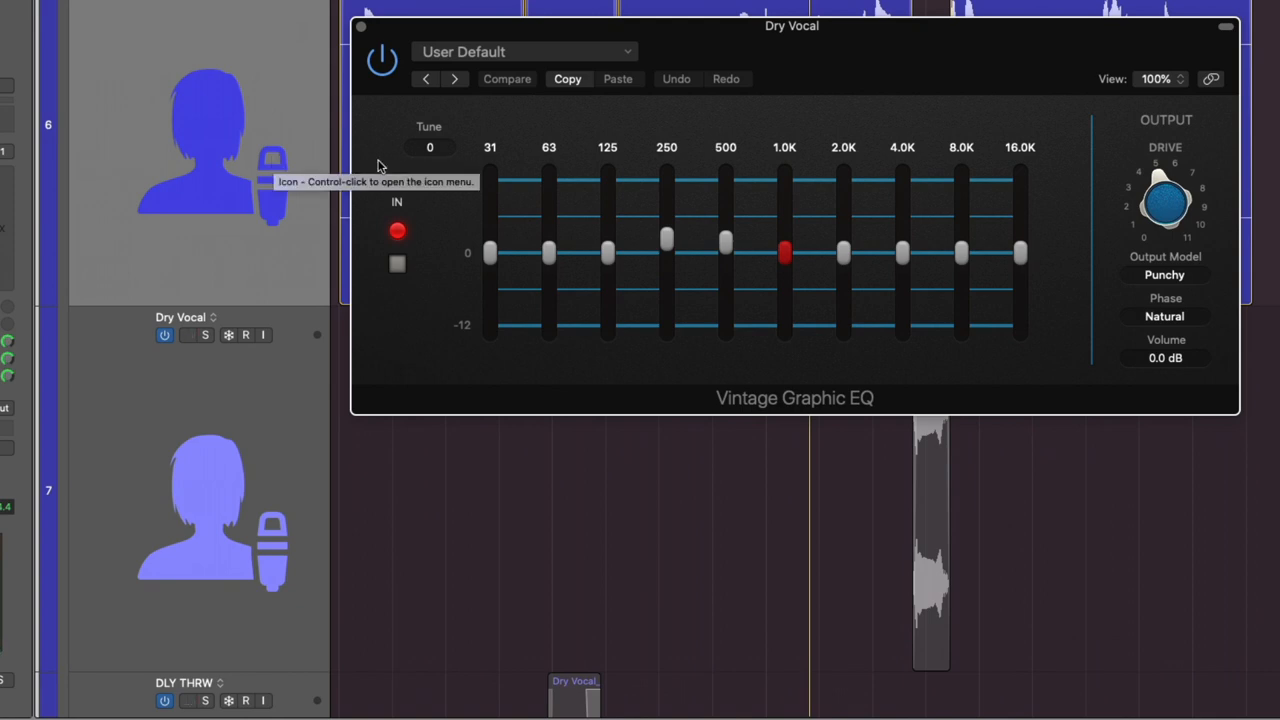
pyautogui.moveTo(792, 24); pyautogui.dragTo(784, 56)
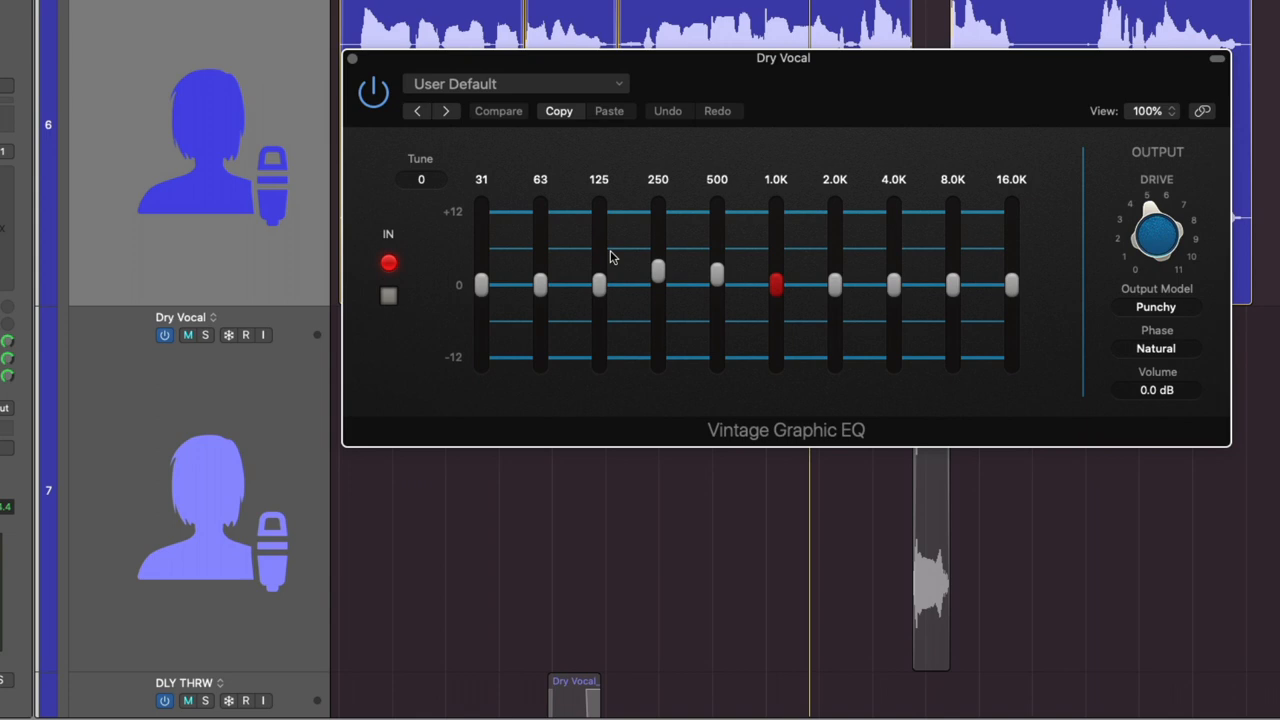
pyautogui.click(188, 334)
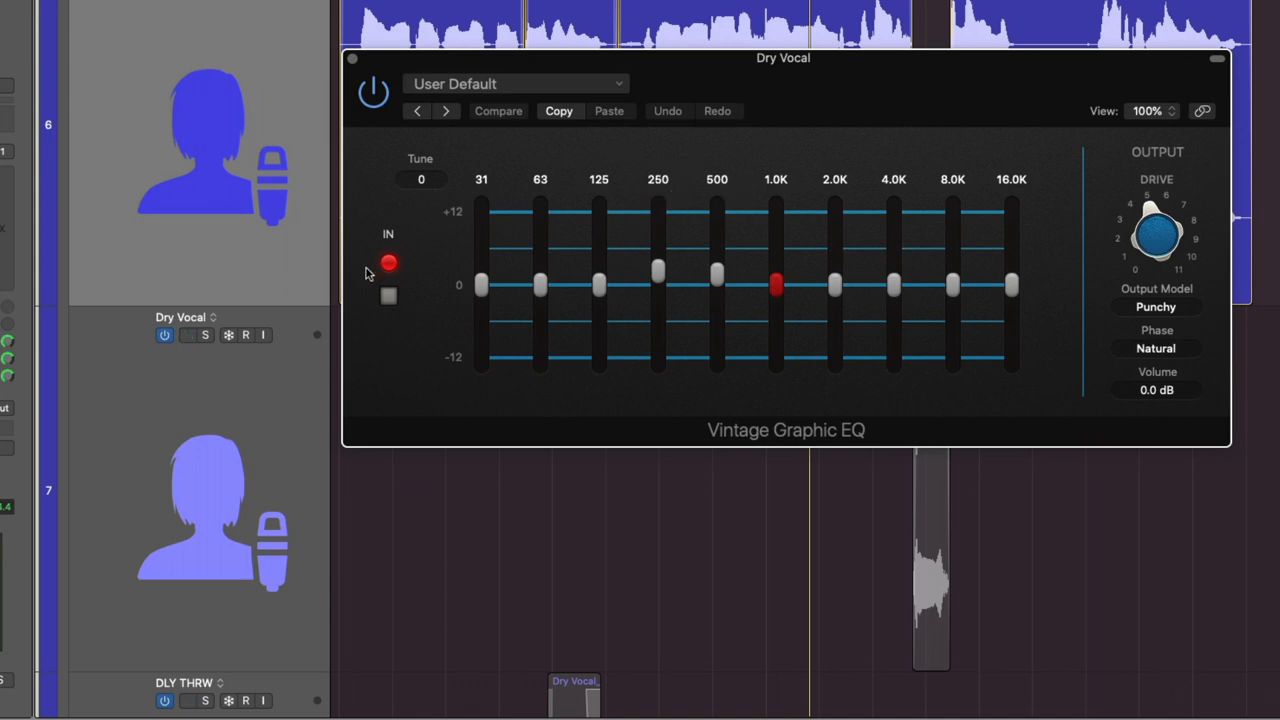
pyautogui.click(188, 334)
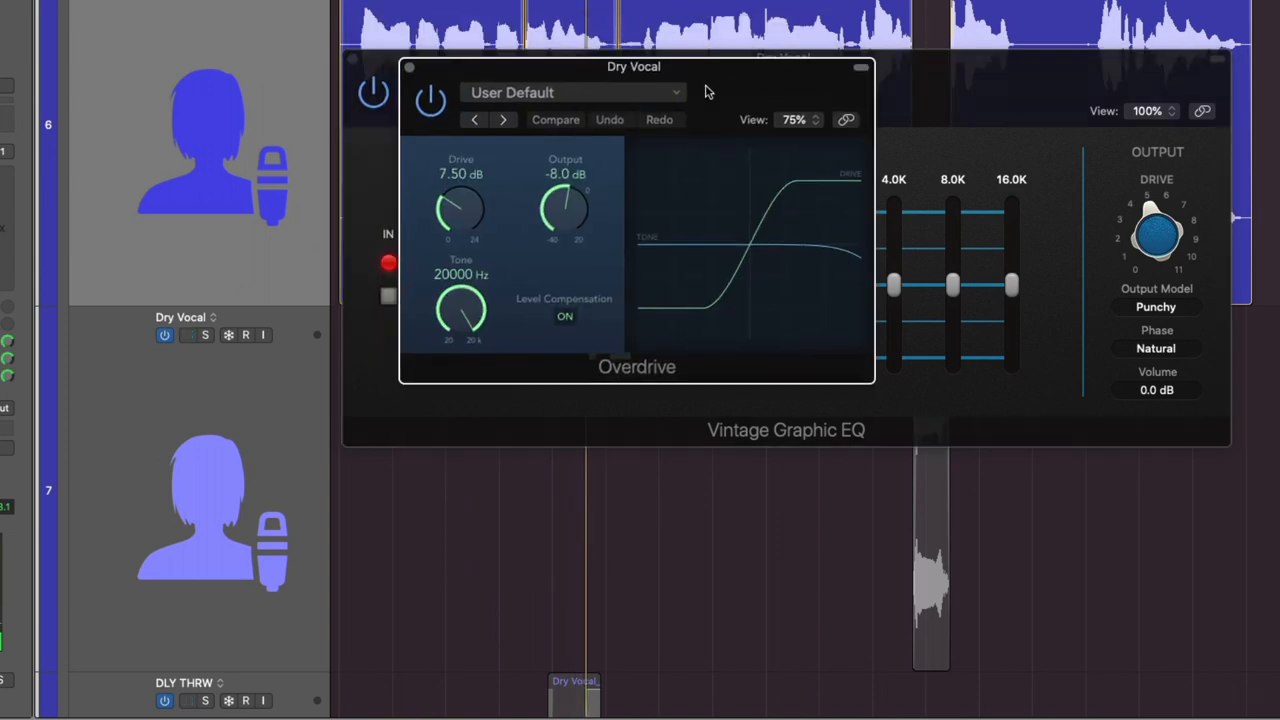
pyautogui.click(188, 336)
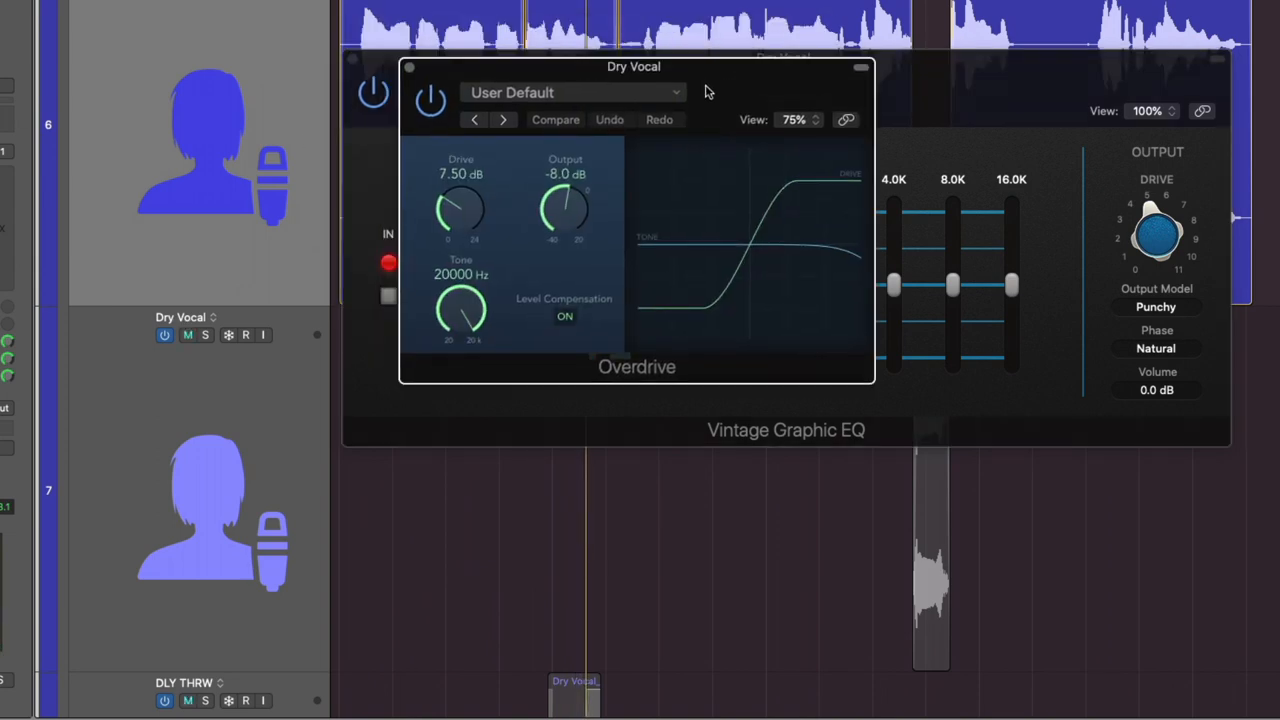
pyautogui.click(188, 336)
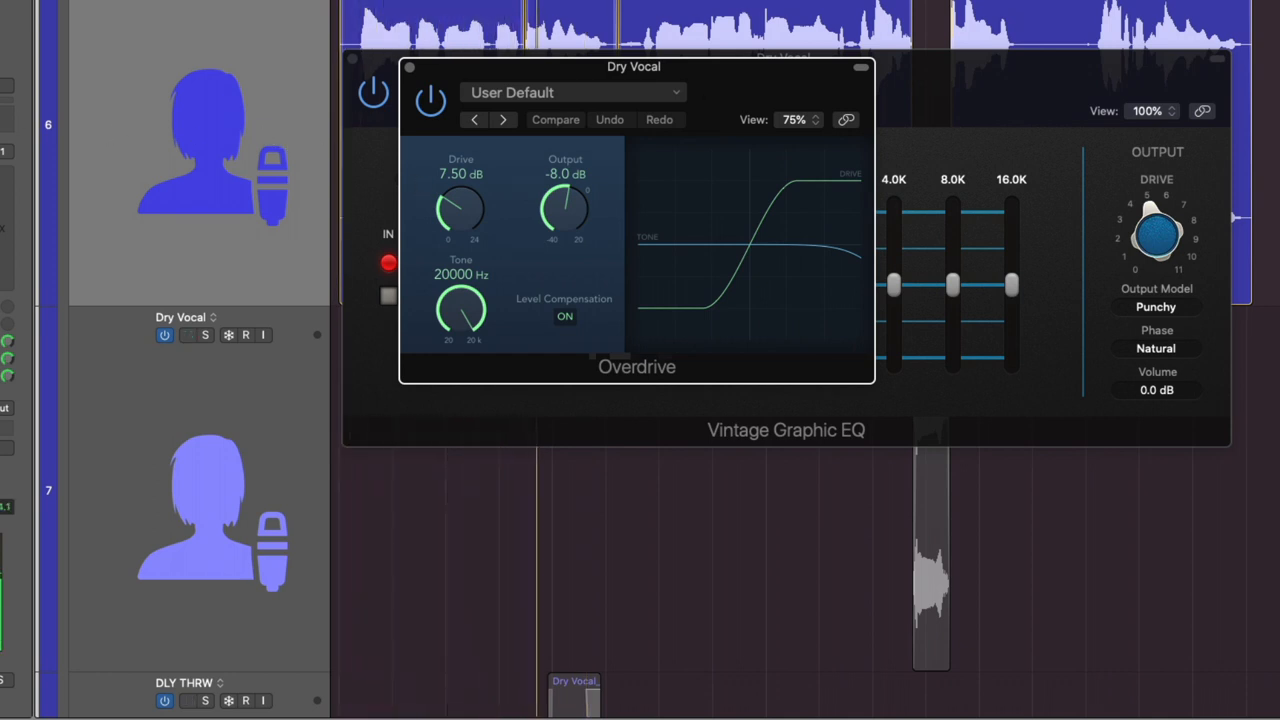
pyautogui.click(186, 336)
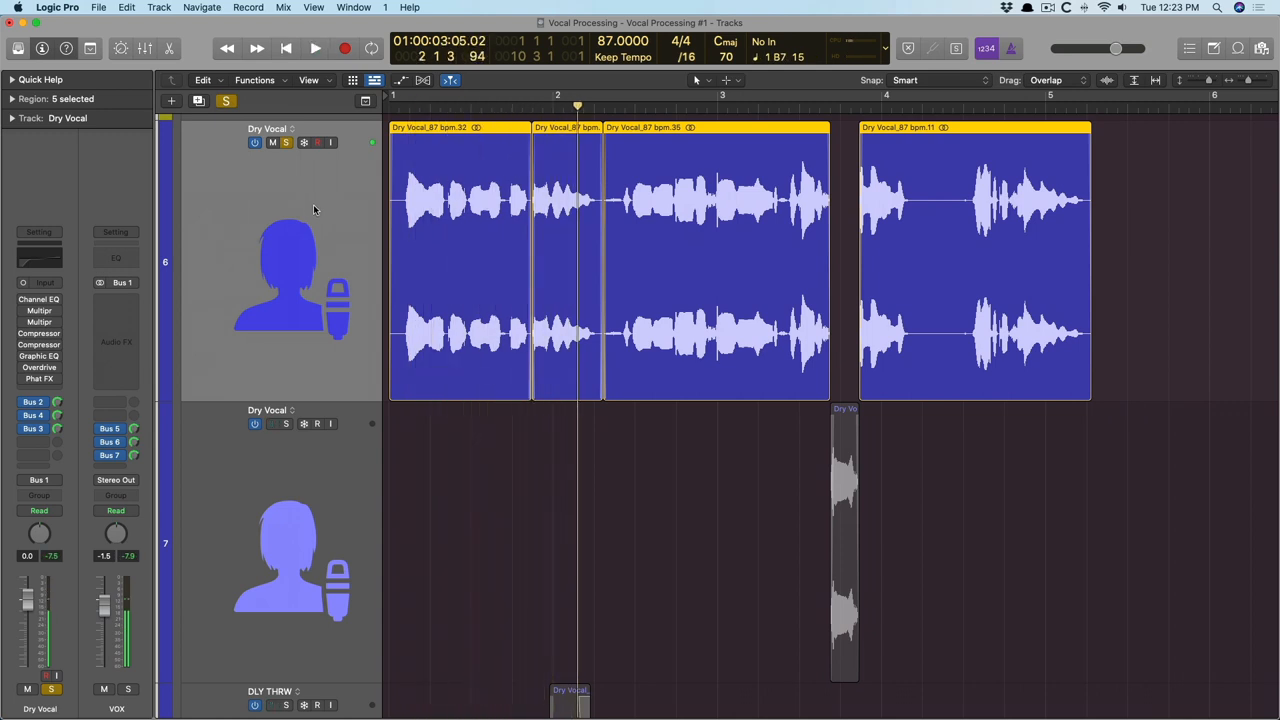
pyautogui.click(316, 48)
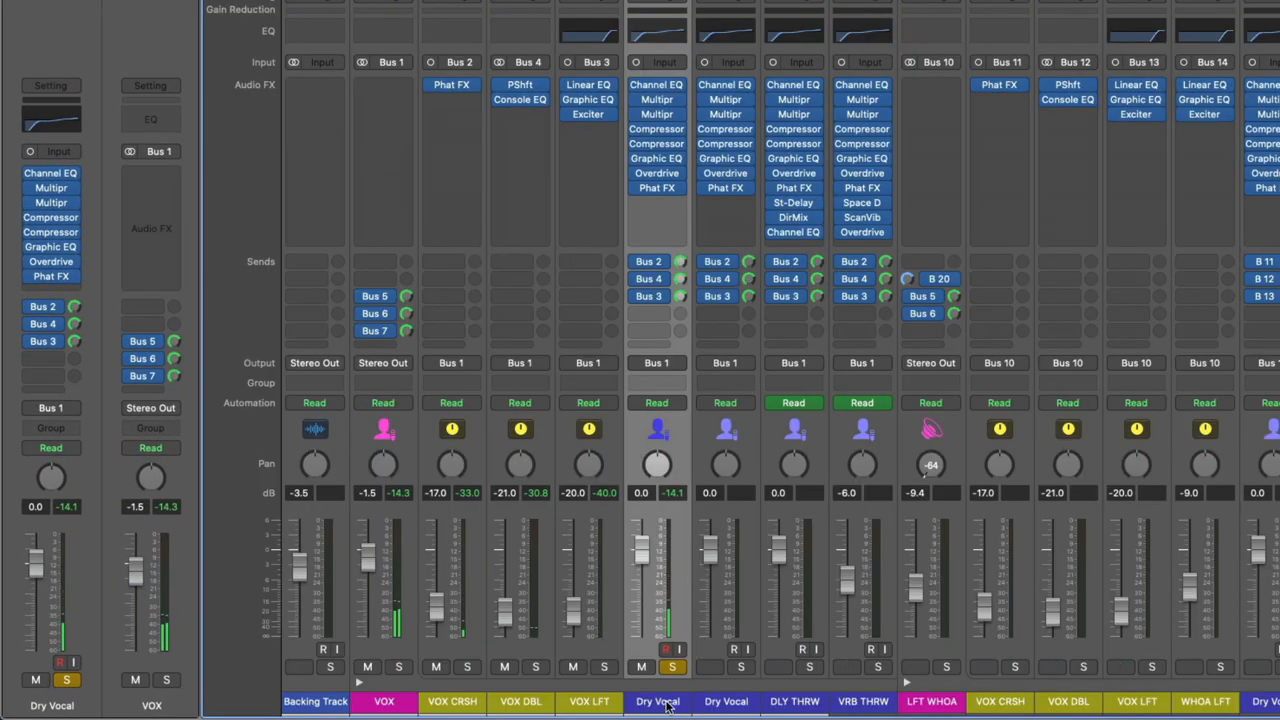
# - Show the Phat FX settings on the VOX CRSH channel strip in the mixer
pyautogui.click(842, 280)
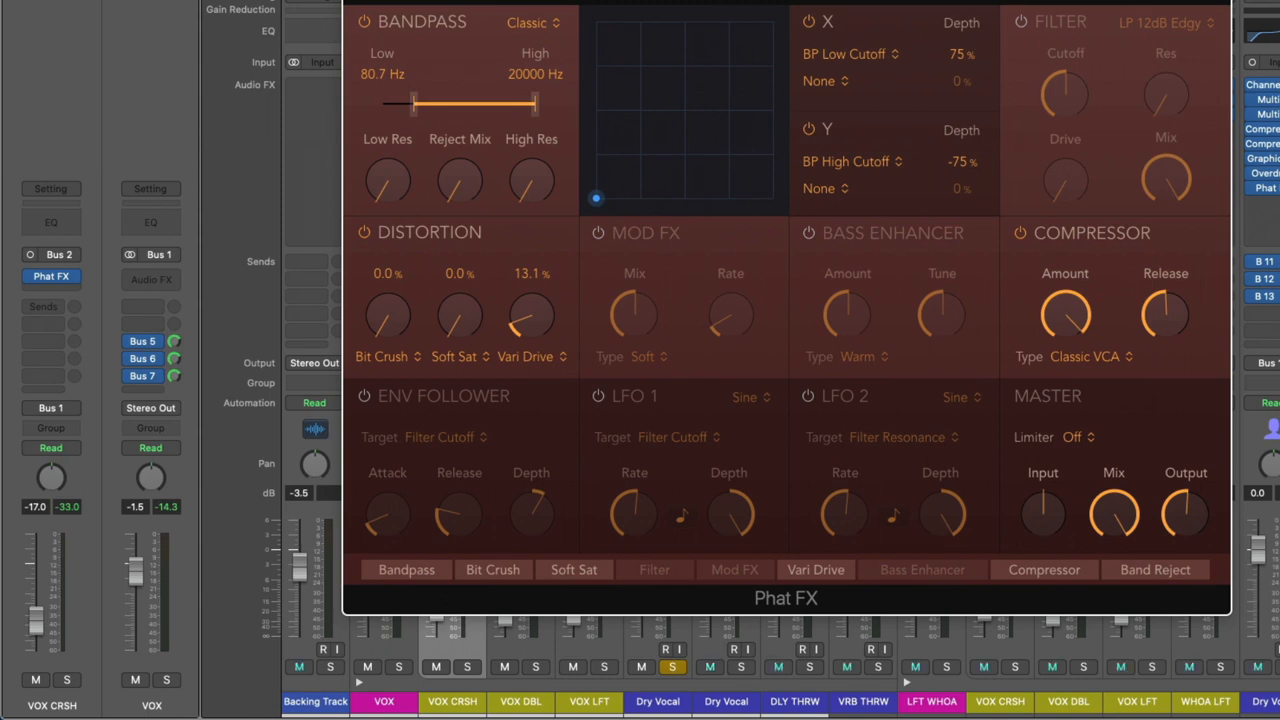
pyautogui.moveTo(418, 80)
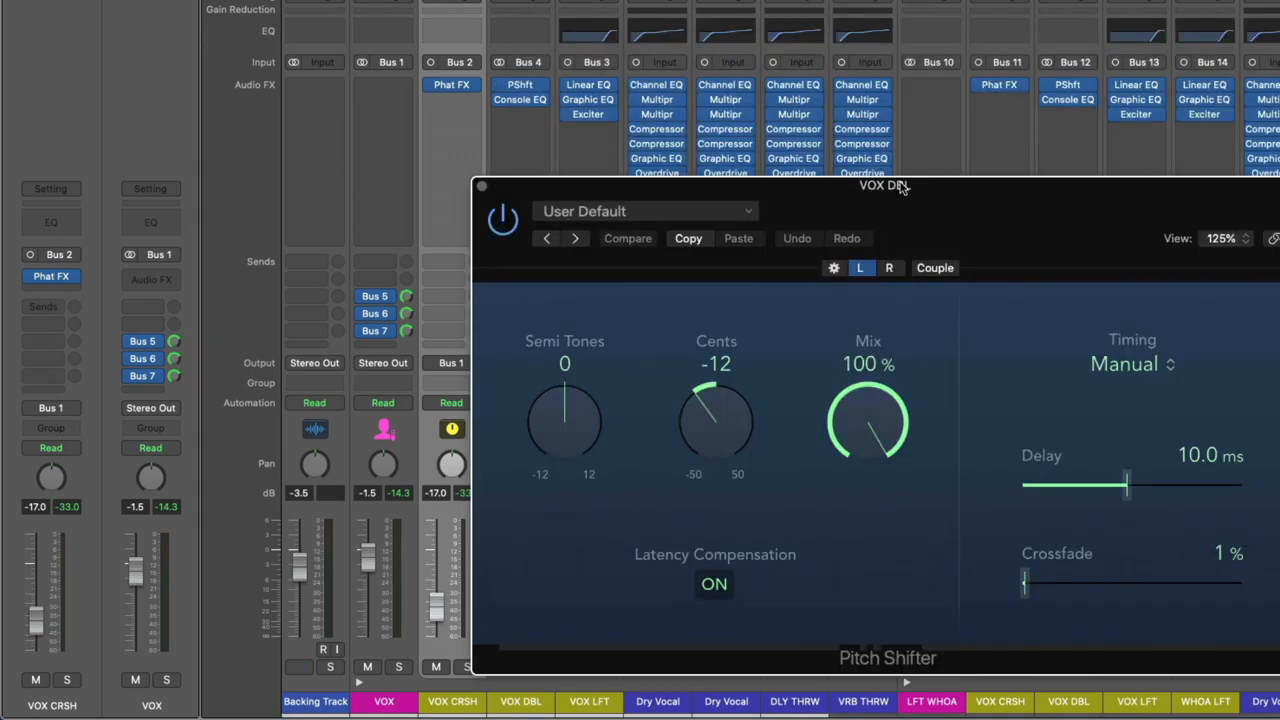
# - View the VOX DBL Pitch Shifter's right side at +12 cents after the left's -12, then close it
pyautogui.click(484, 84)
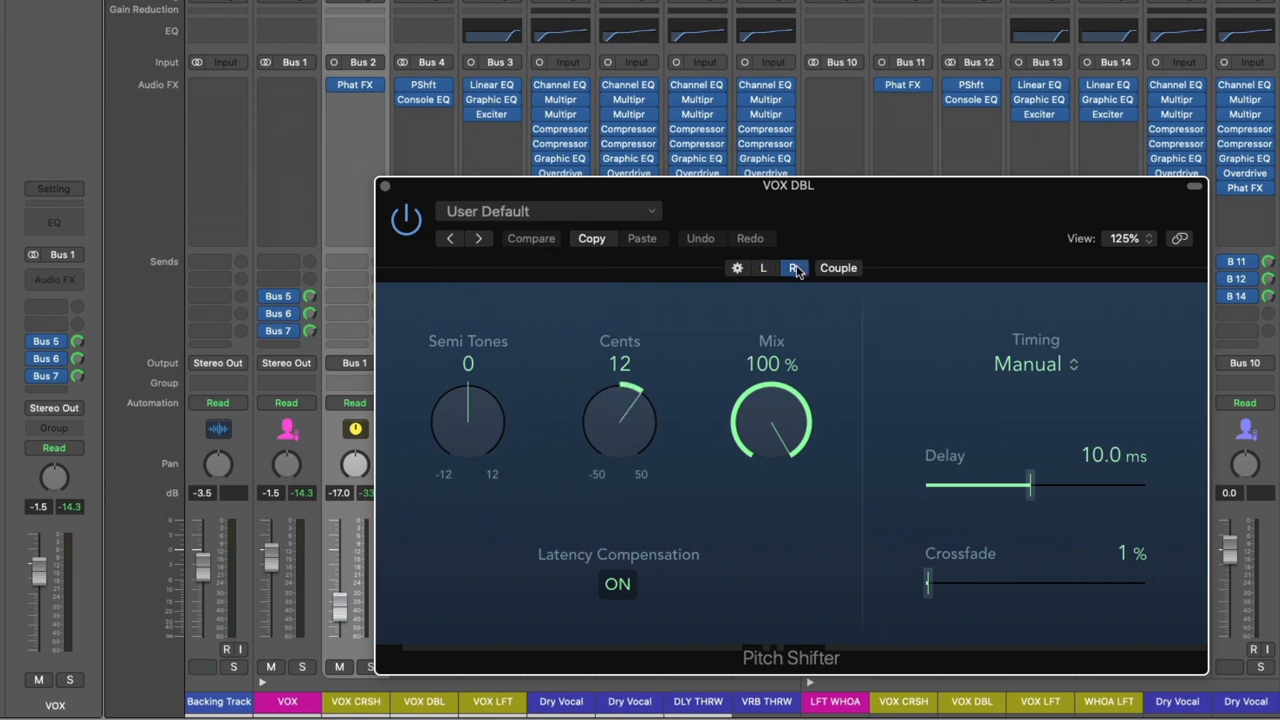
pyautogui.click(764, 268)
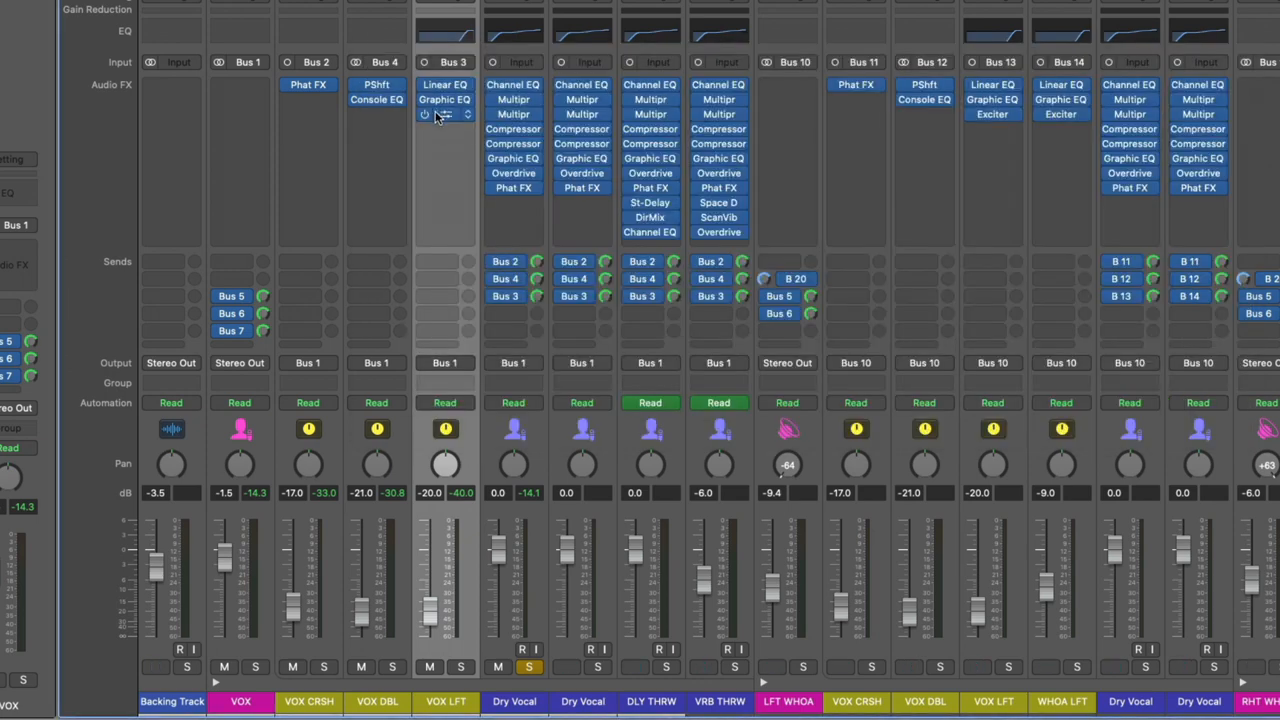
# - Review the VOX LFT Exciter at 10 kHz with 98% harmonics and close it
pyautogui.click(436, 112)
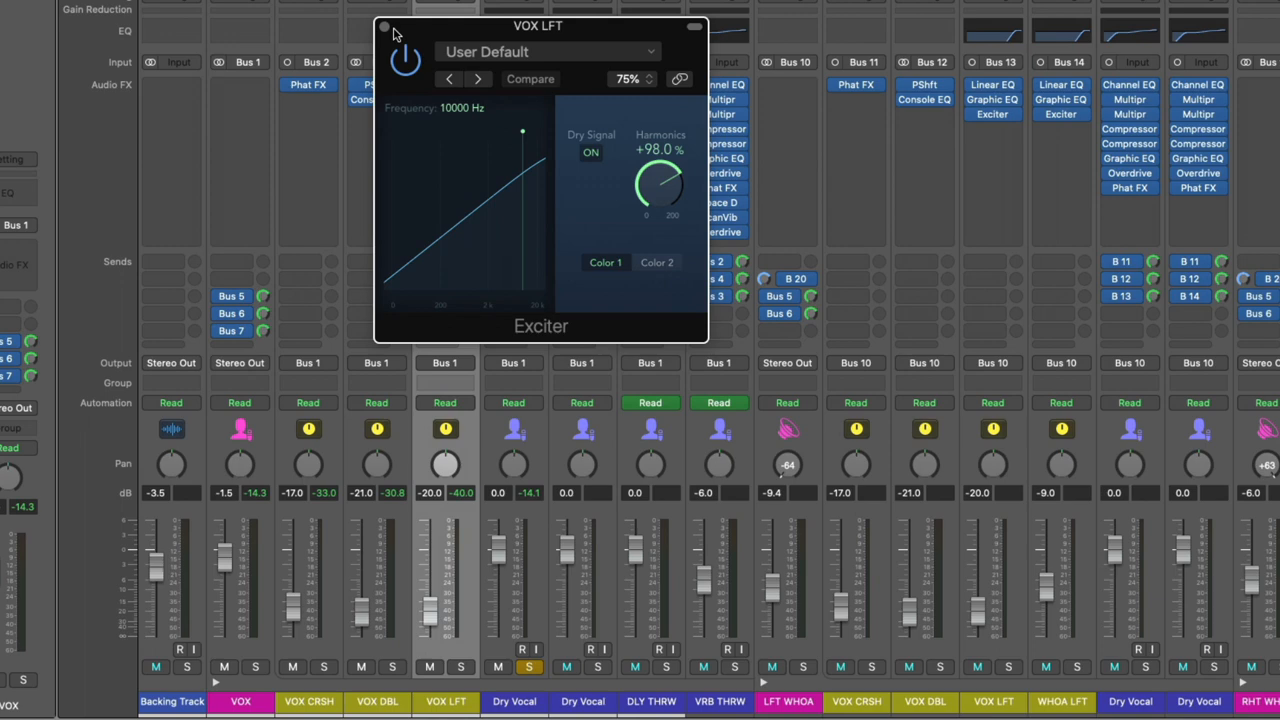
pyautogui.click(384, 26)
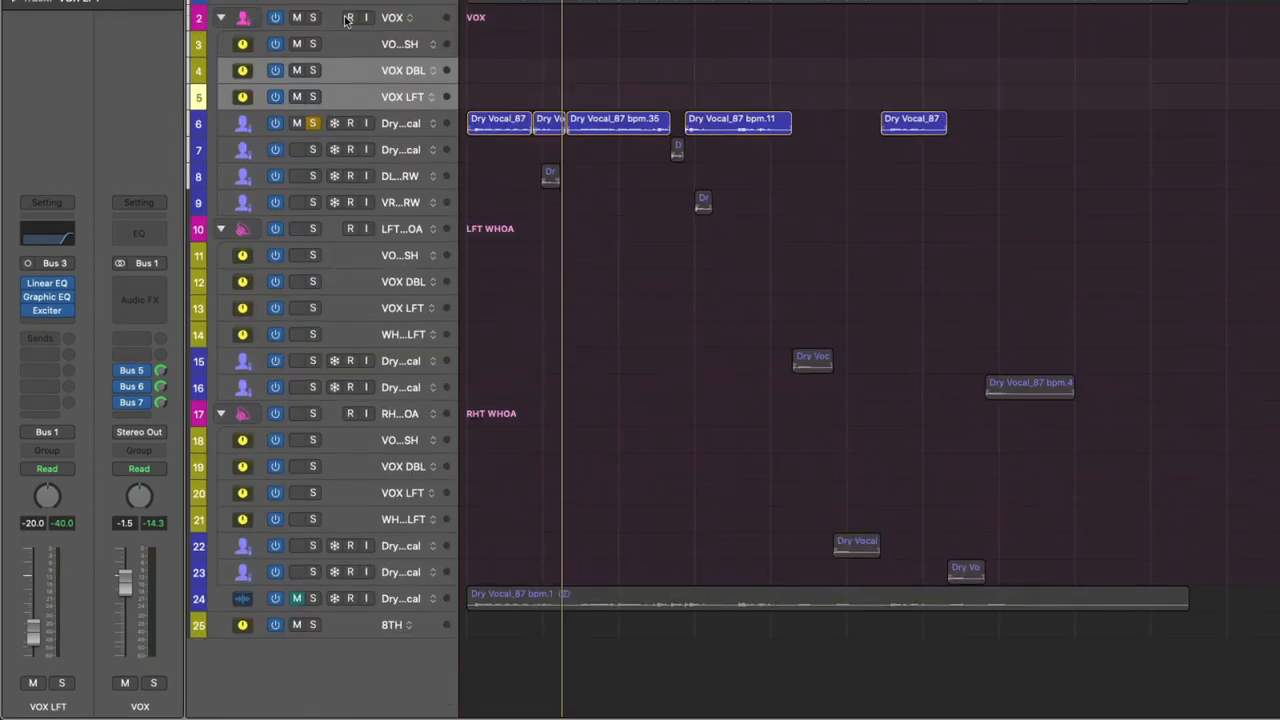
# - Review the Tape Delay settings on the SLP bus
pyautogui.click(350, 16)
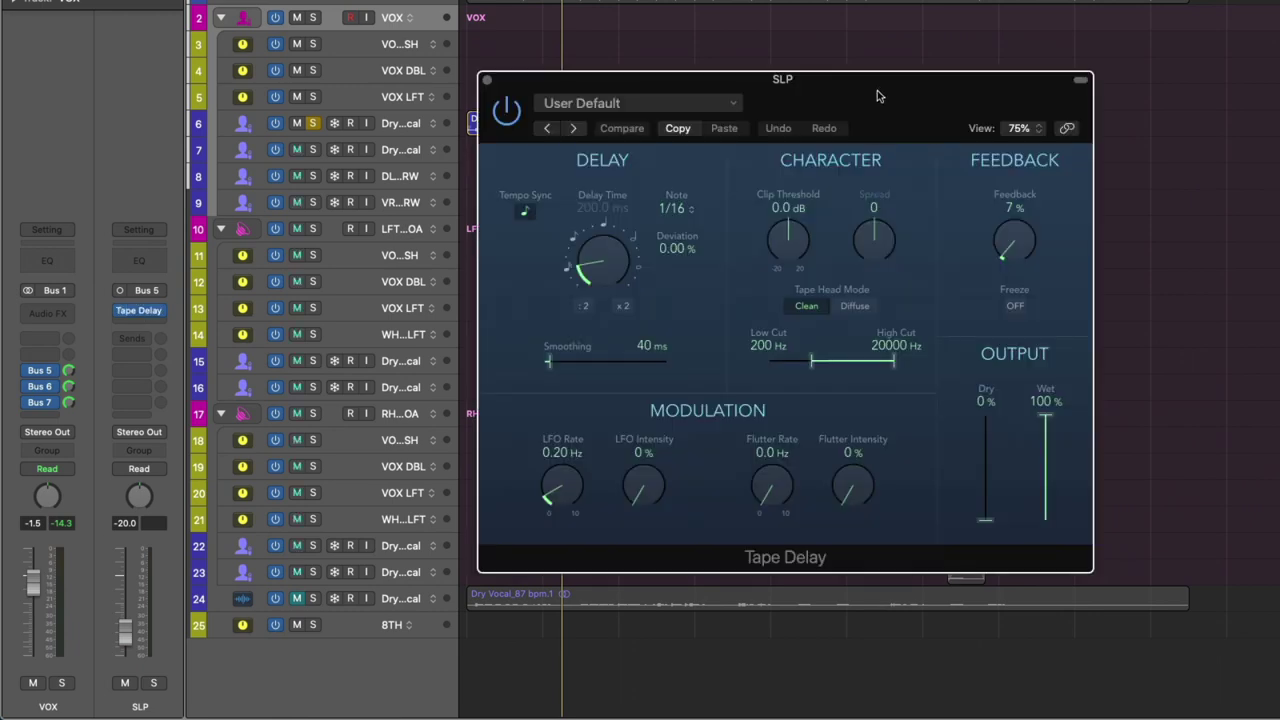
pyautogui.moveTo(782, 80); pyautogui.dragTo(958, 80)
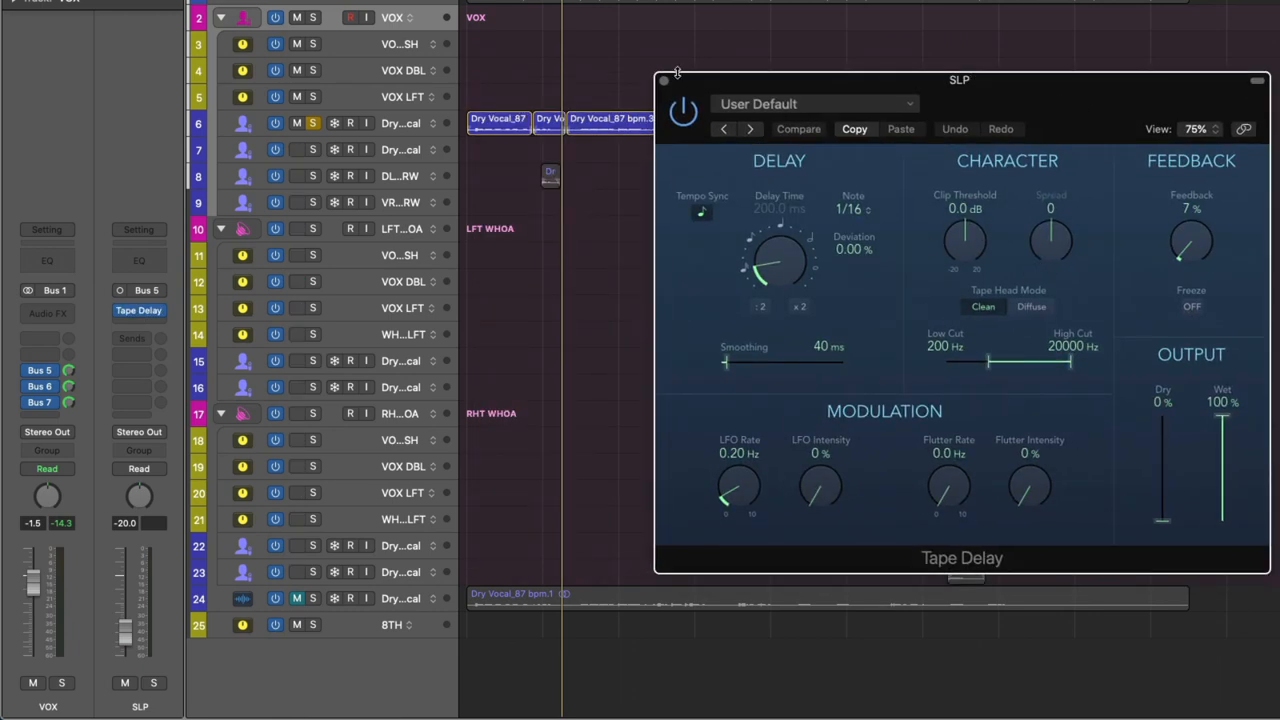
# - Review the Stereo Delay on the 8TH bus and close the plugin window
pyautogui.click(664, 80)
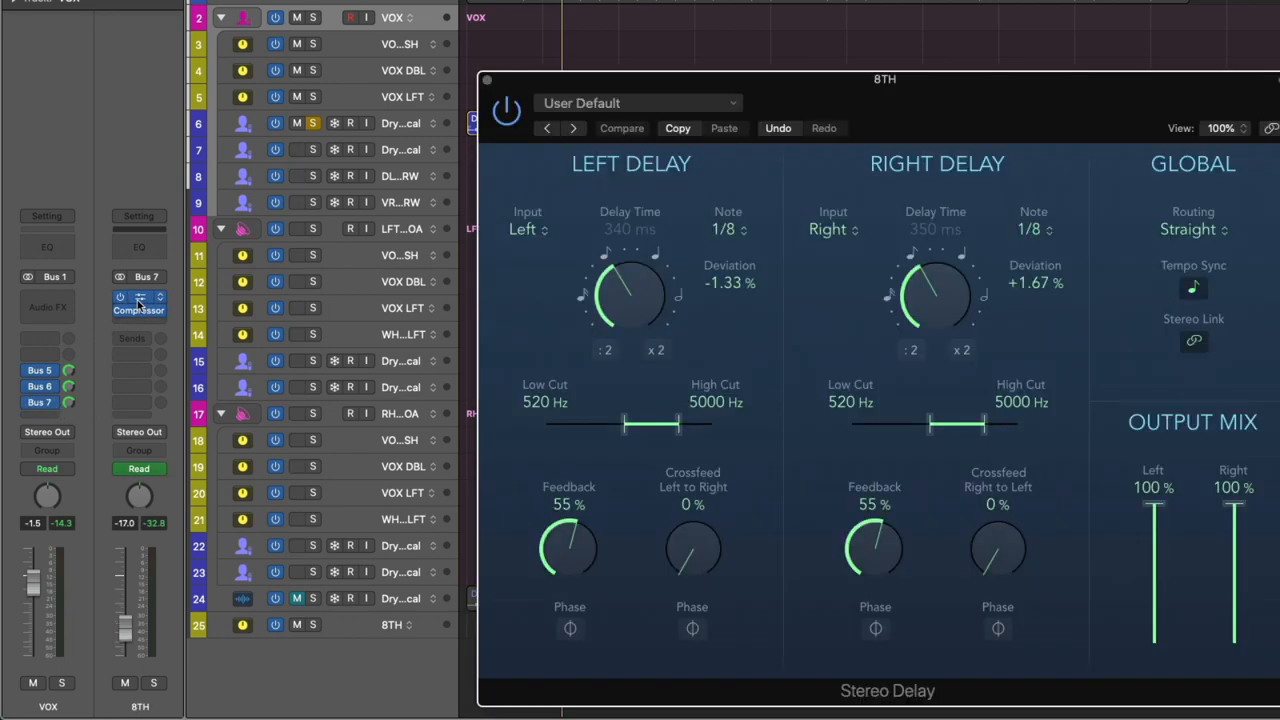
pyautogui.click(138, 298)
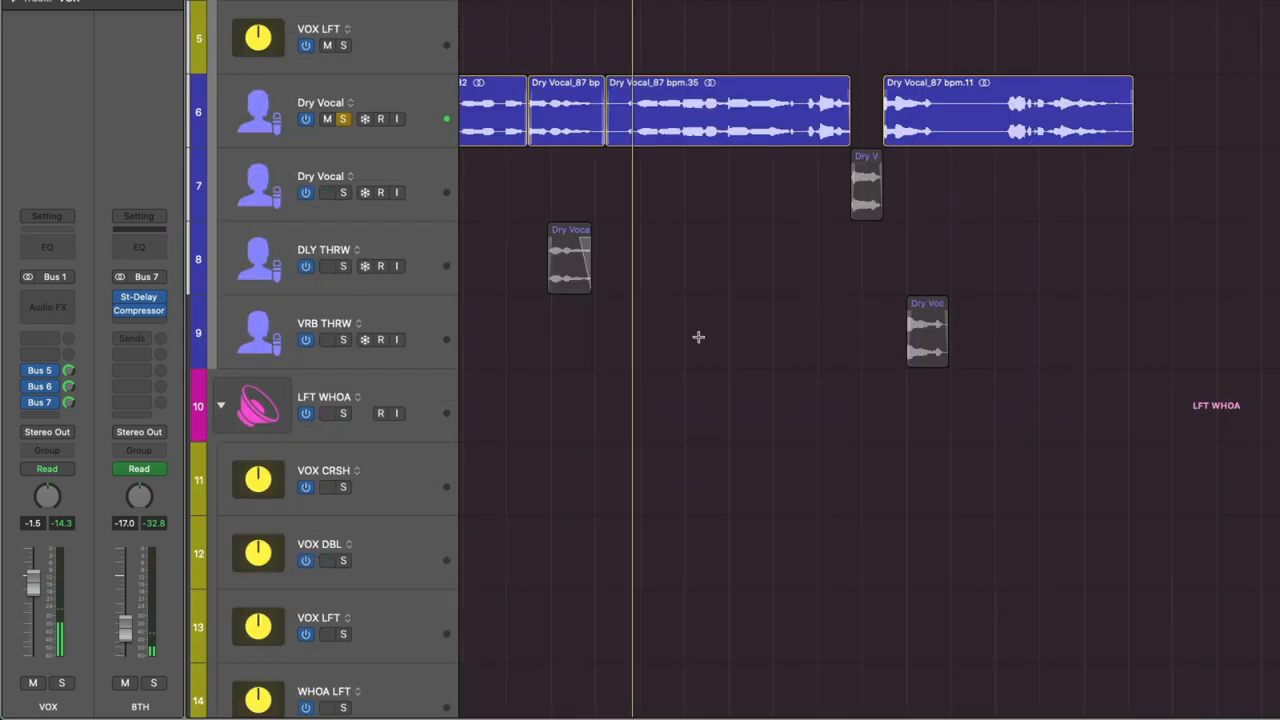
pyautogui.click(324, 264)
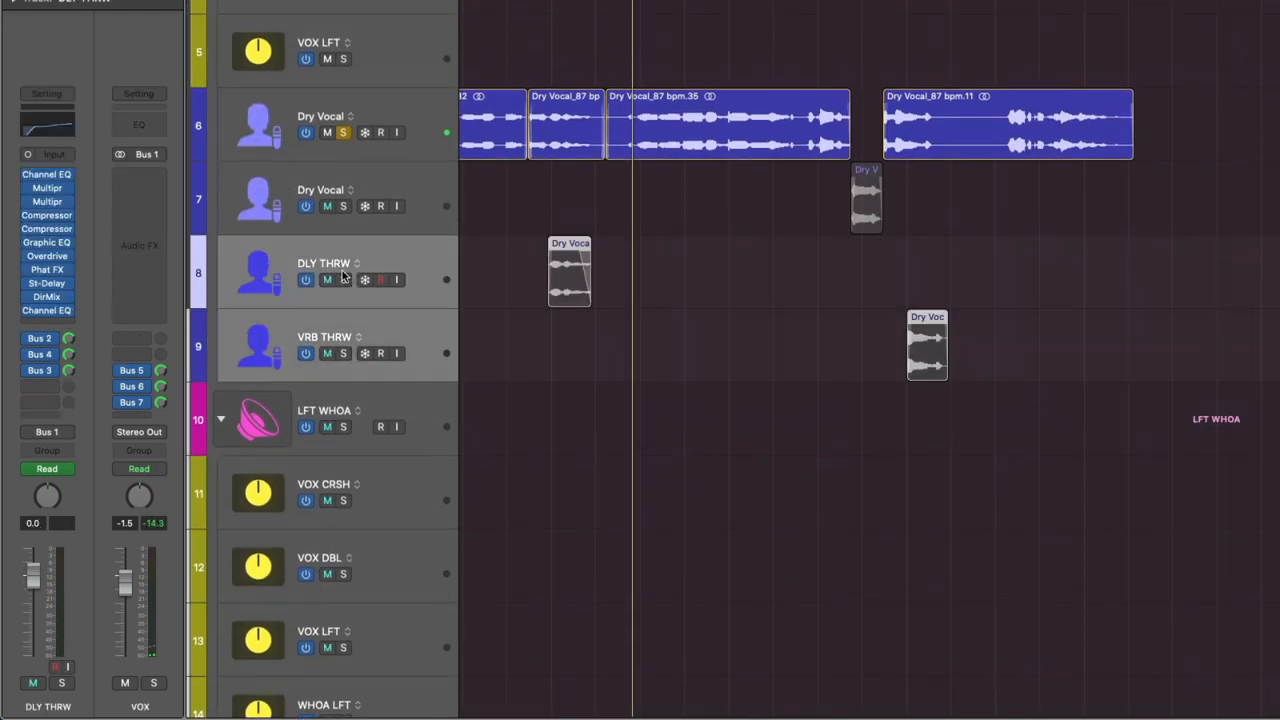
pyautogui.click(342, 280)
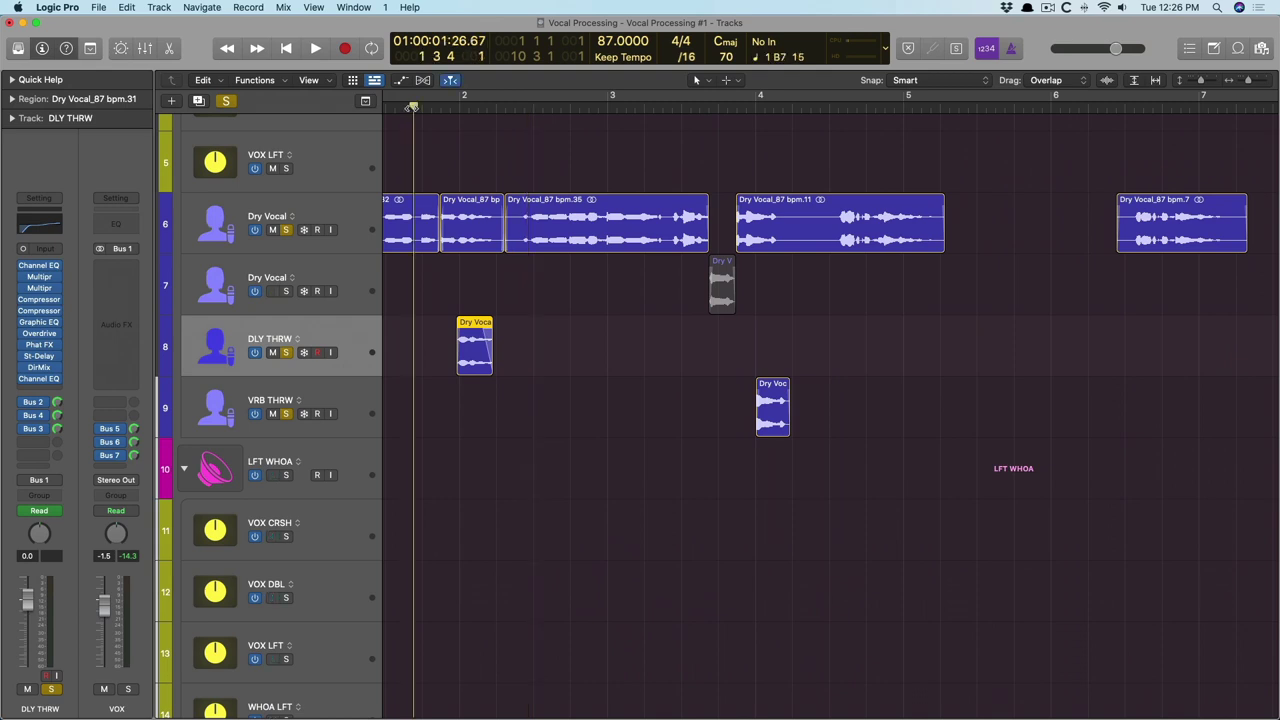
pyautogui.click(314, 48)
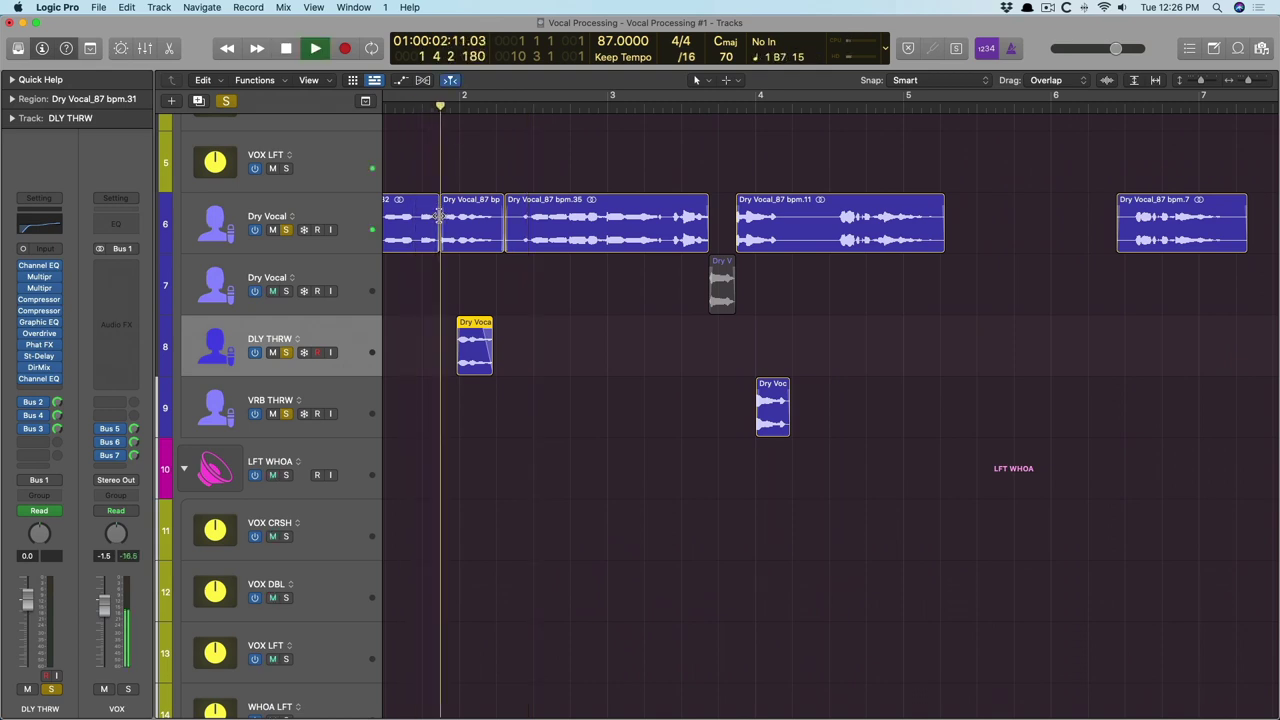
pyautogui.click(284, 48)
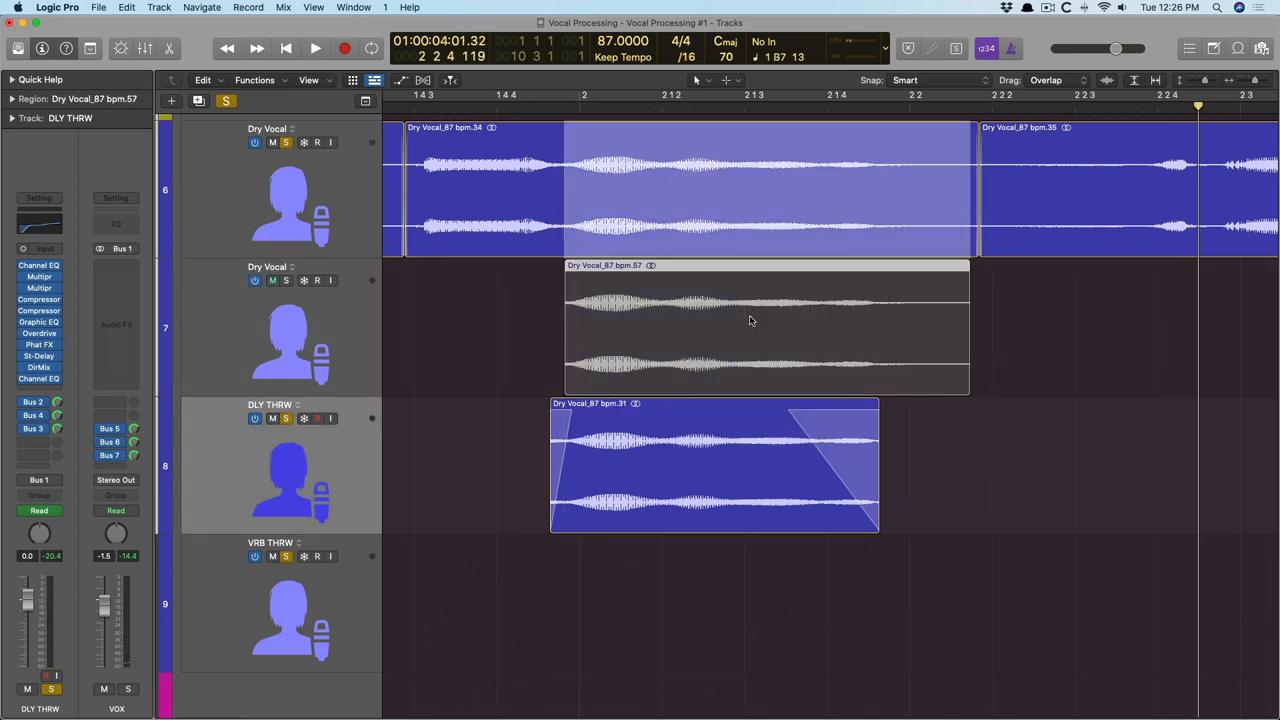
pyautogui.click(764, 320)
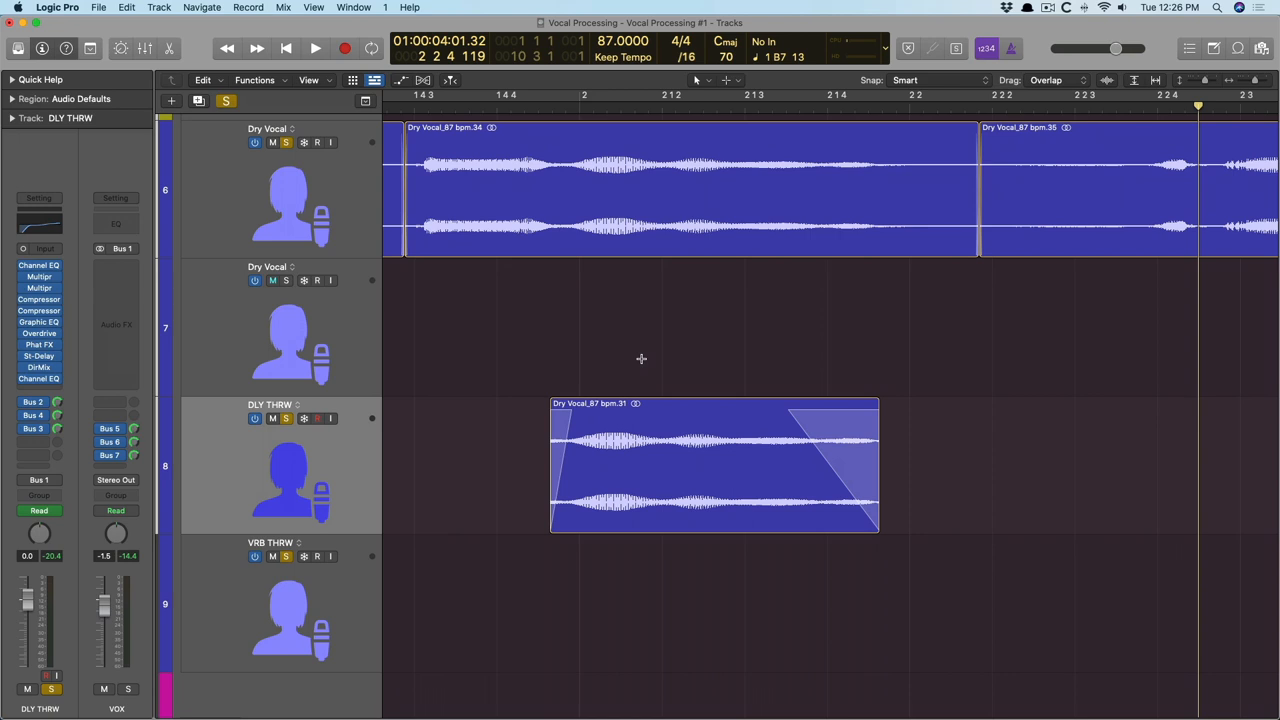
pyautogui.click(272, 280)
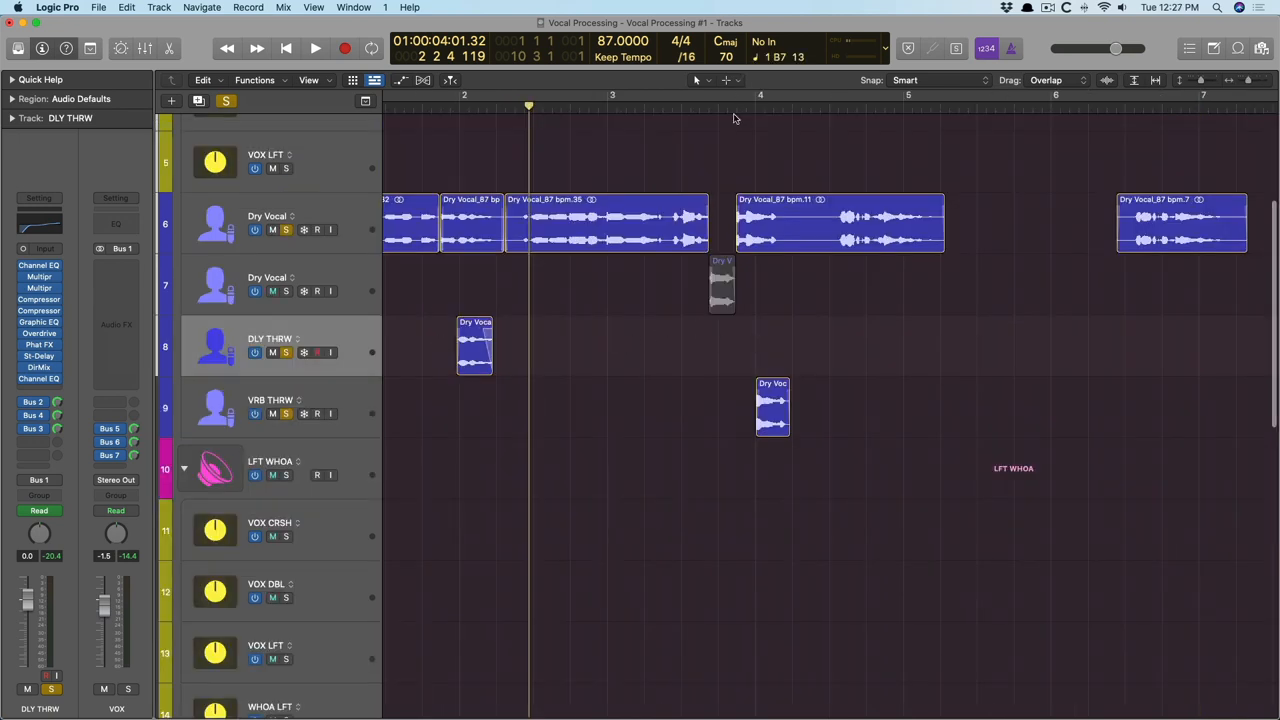
pyautogui.click(270, 406)
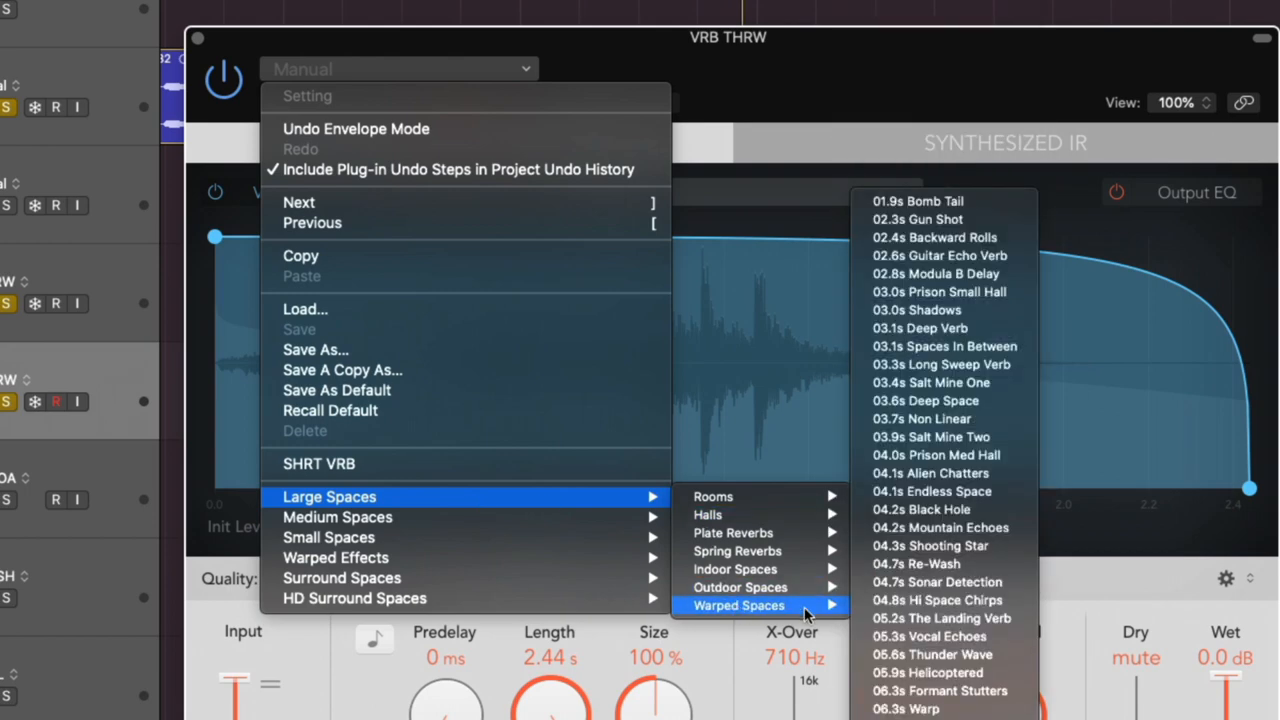
pyautogui.moveTo(868, 82)
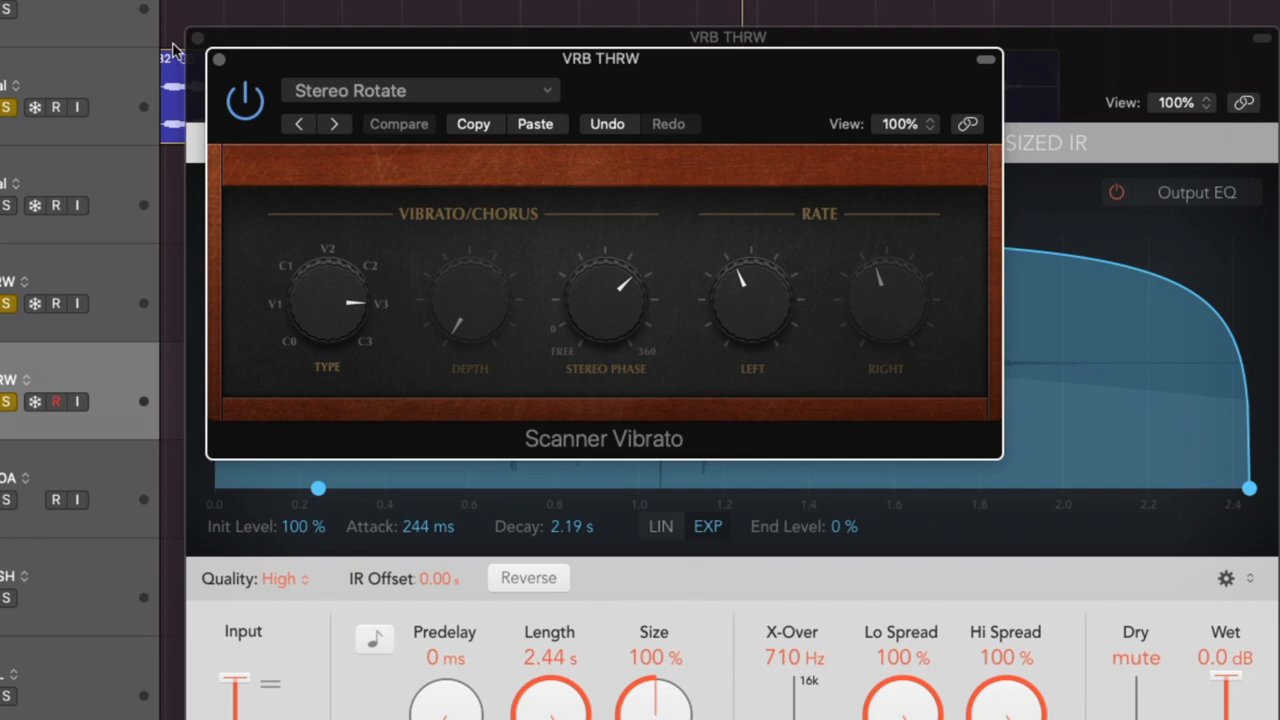
pyautogui.moveTo(220, 62)
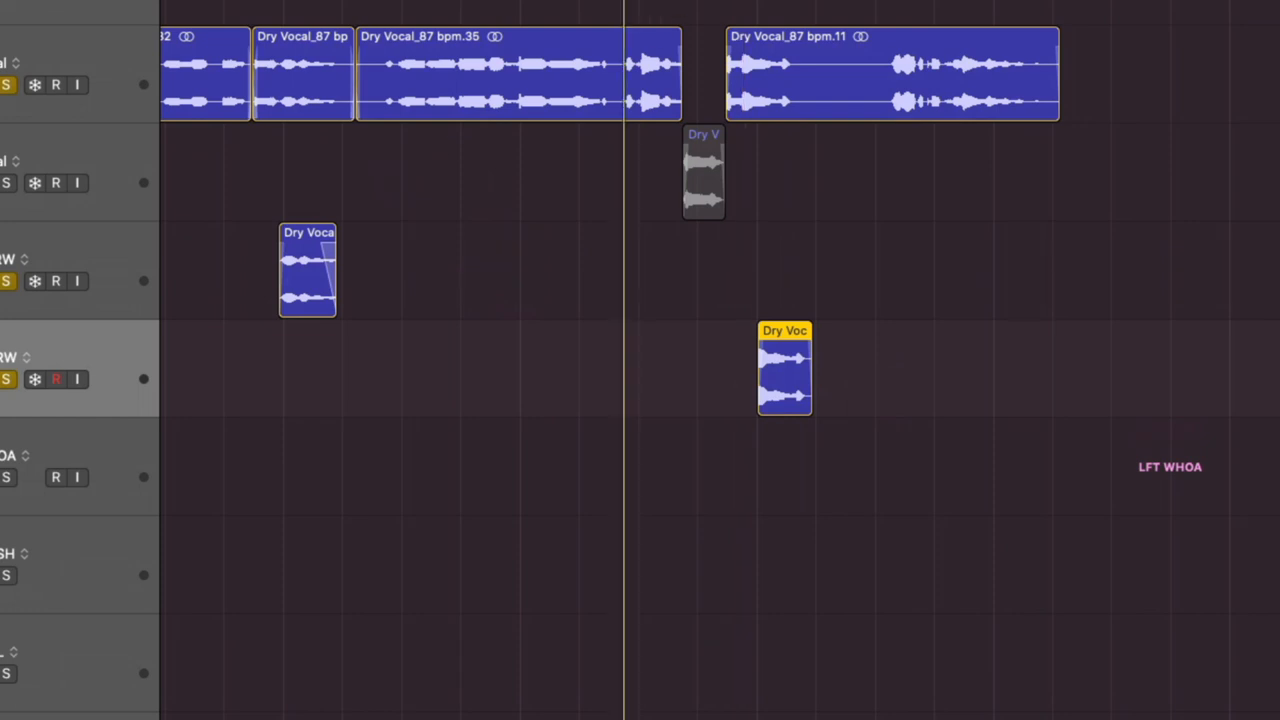
pyautogui.click(704, 170)
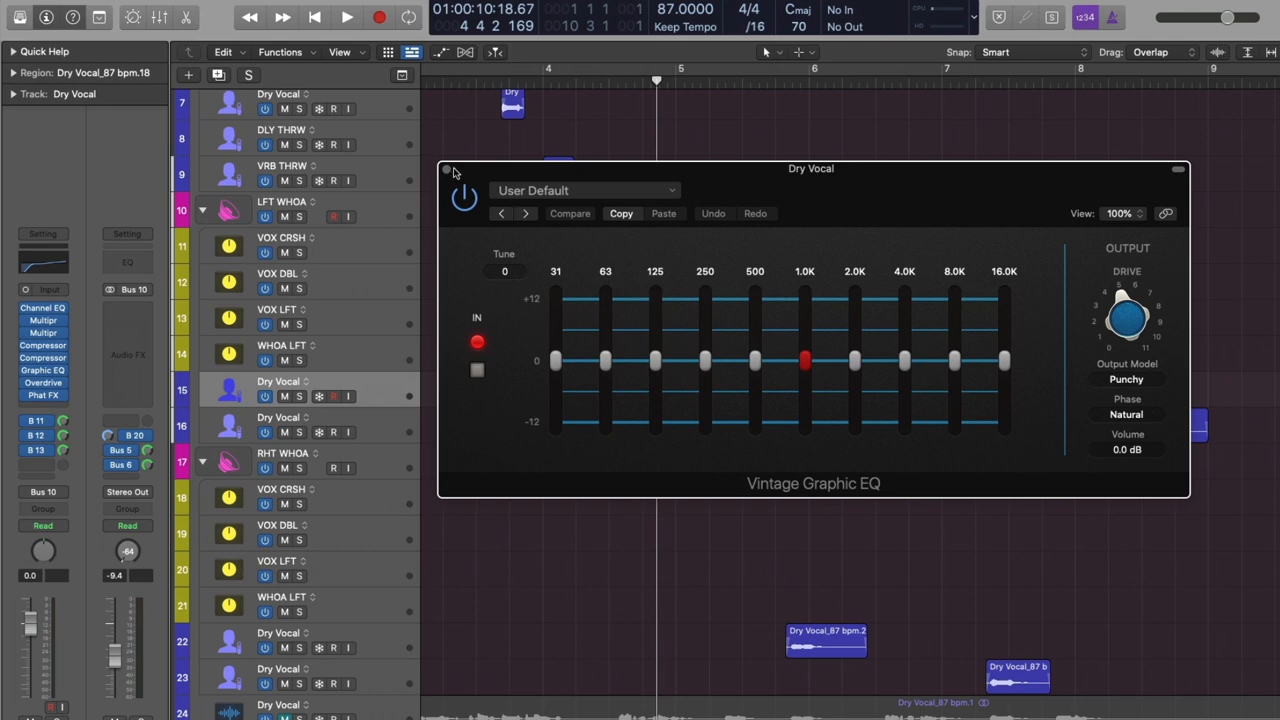
# - Bring up the full mixer and scroll right across every channel's plugins and sends
pyautogui.click(448, 168)
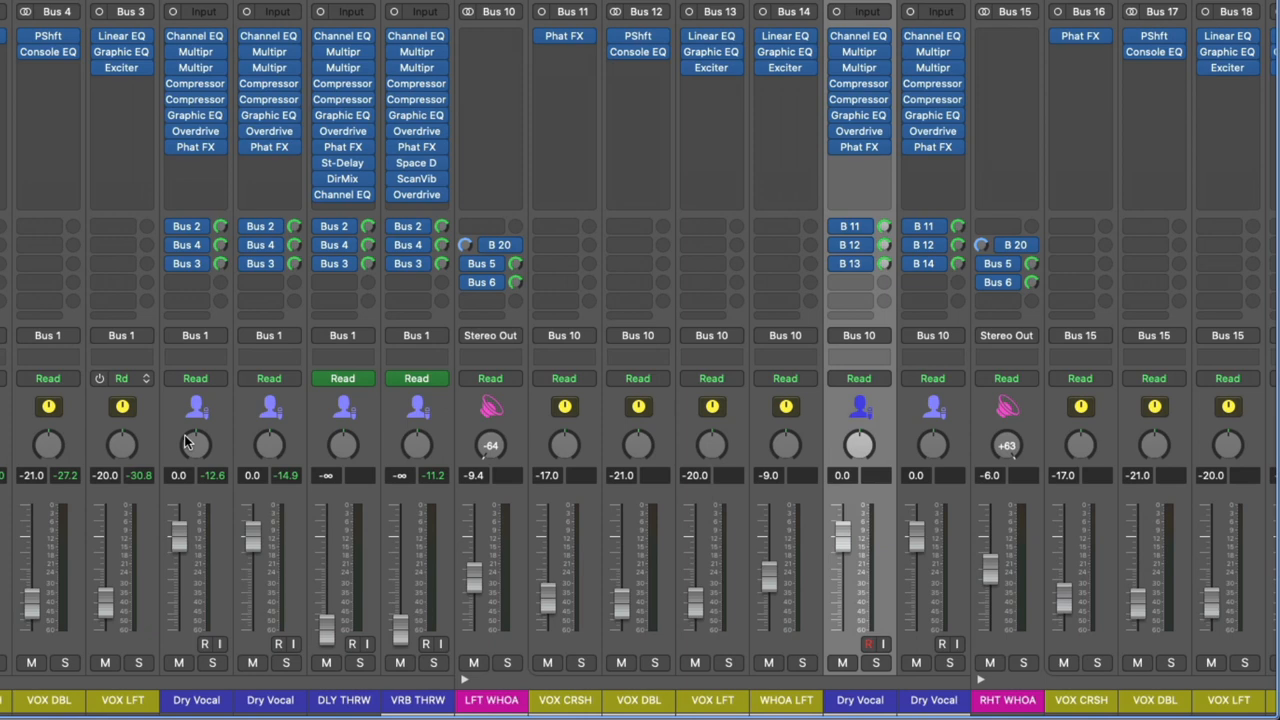
pyautogui.hscroll(3)
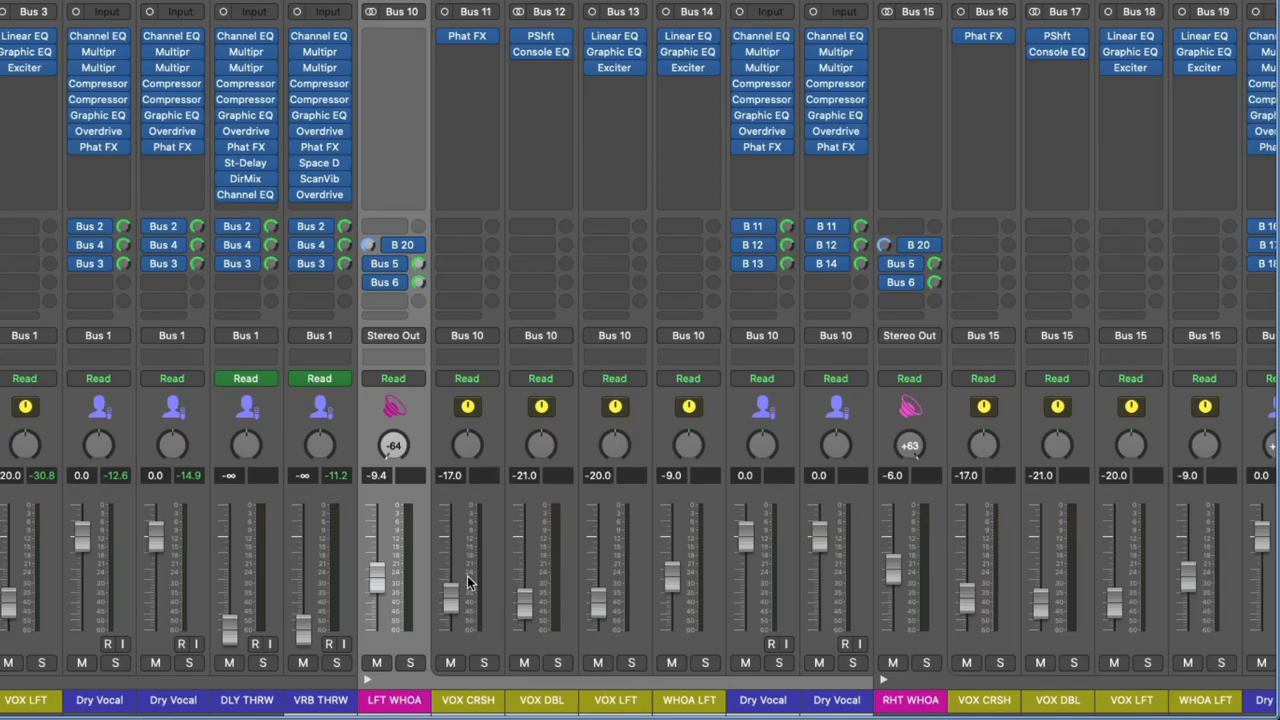
pyautogui.hscroll(3)
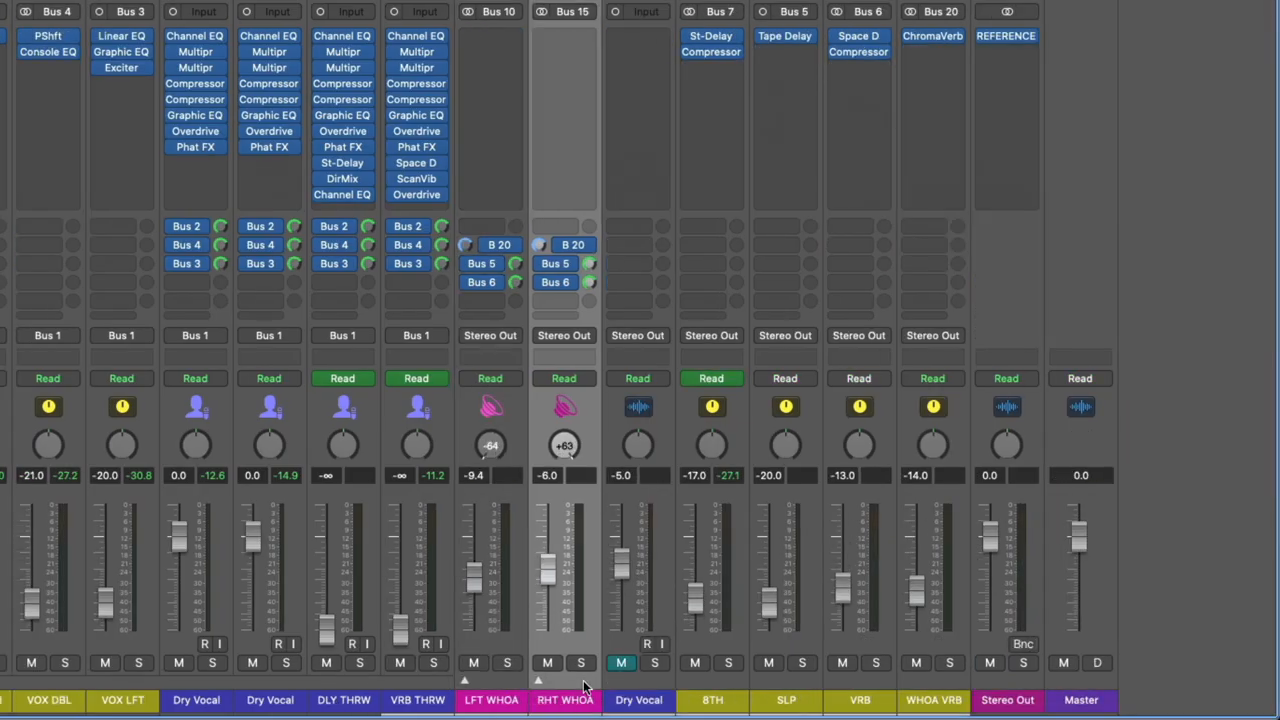
pyautogui.moveTo(564, 444)
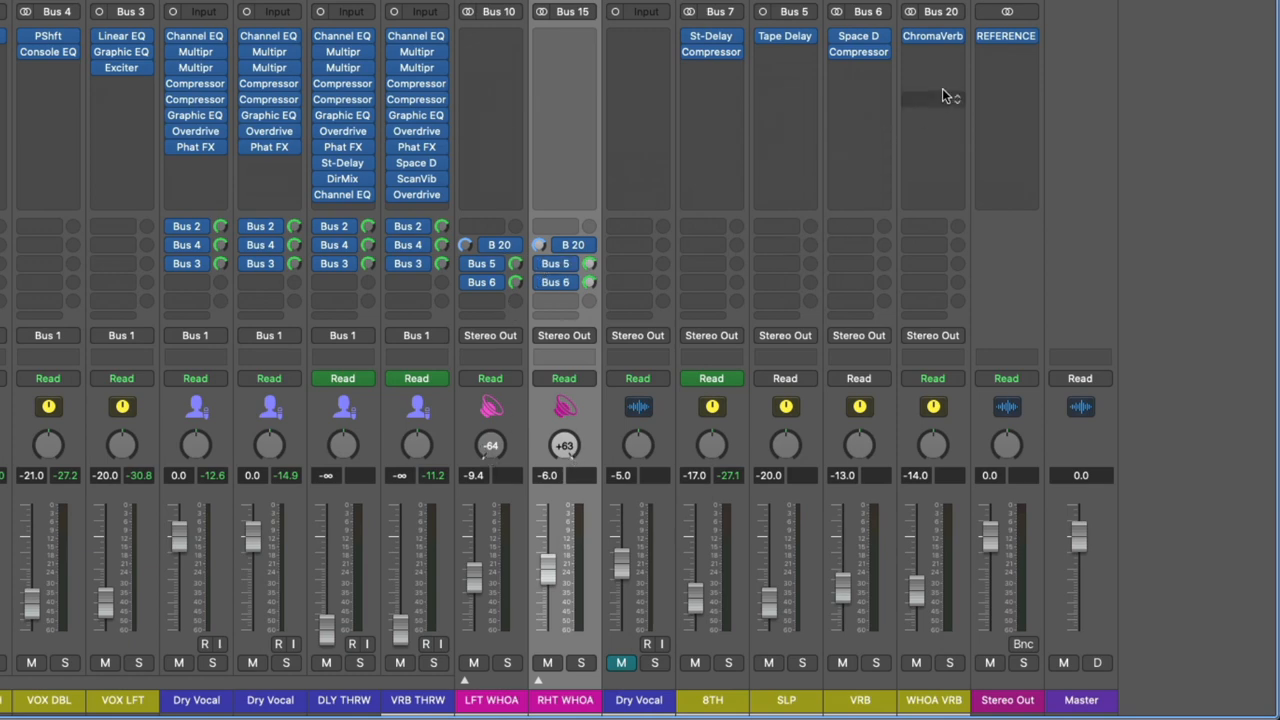
# - Review the WHOA VRB ChromaVerb Room setting with 1.10 s decay, fully wet, and close it
pyautogui.doubleClick(932, 36)
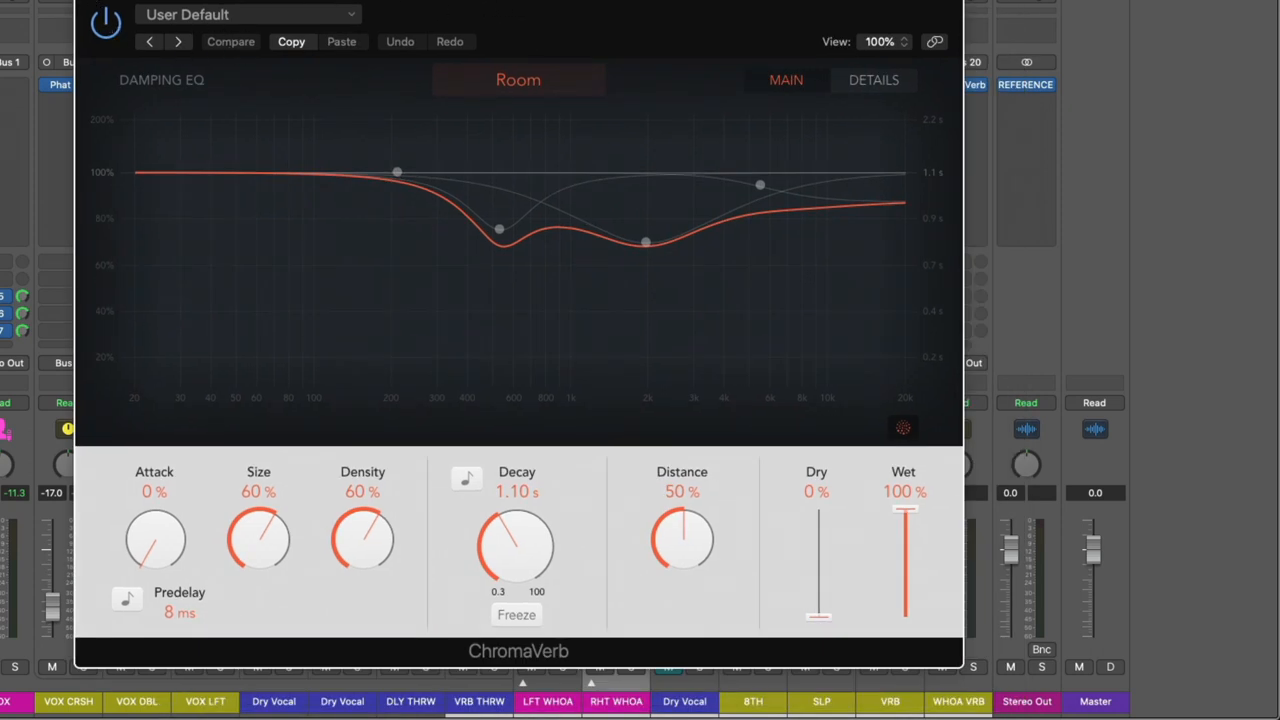
pyautogui.click(248, 14)
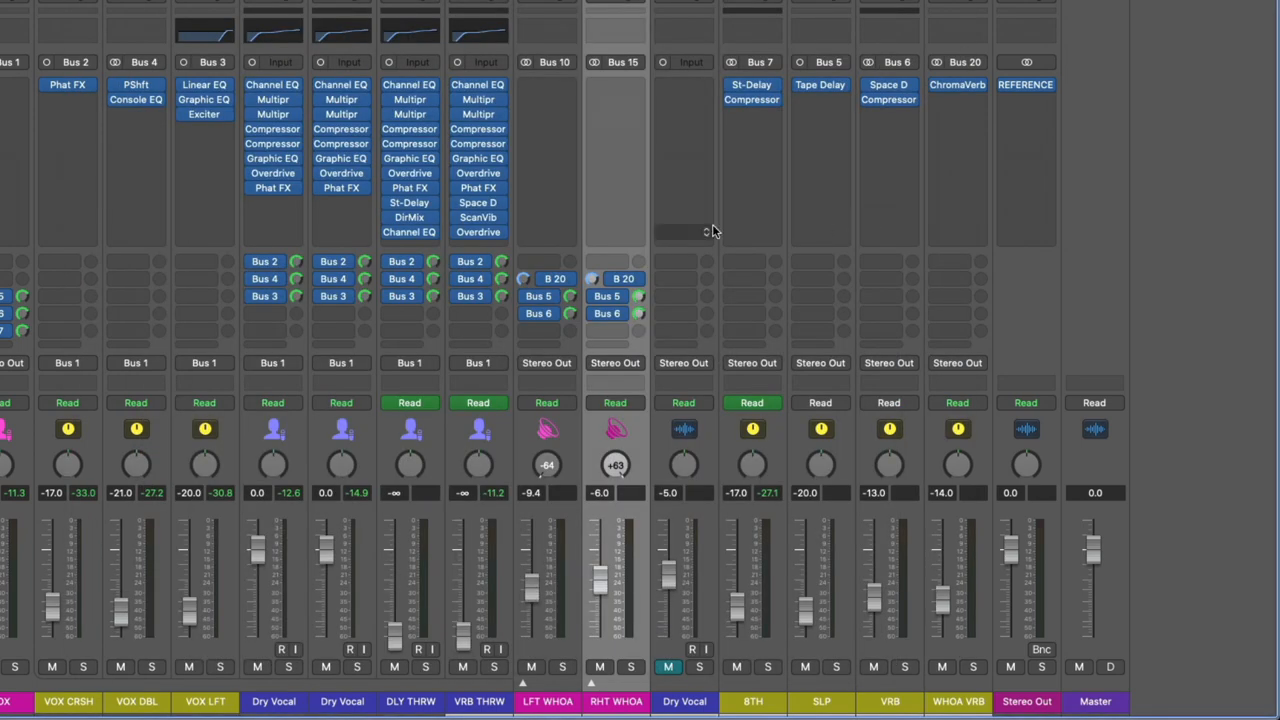
pyautogui.moveTo(560, 602)
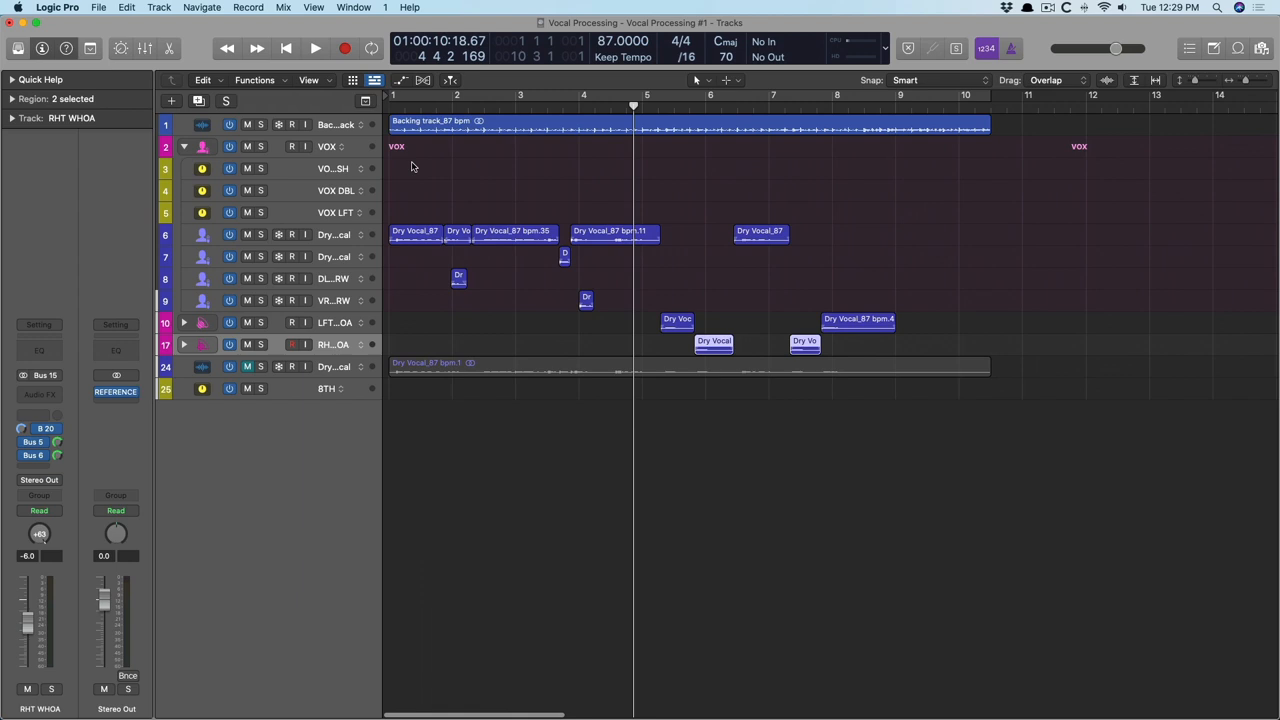
# - Return the playhead to the start and play the full mix
pyautogui.click(284, 48)
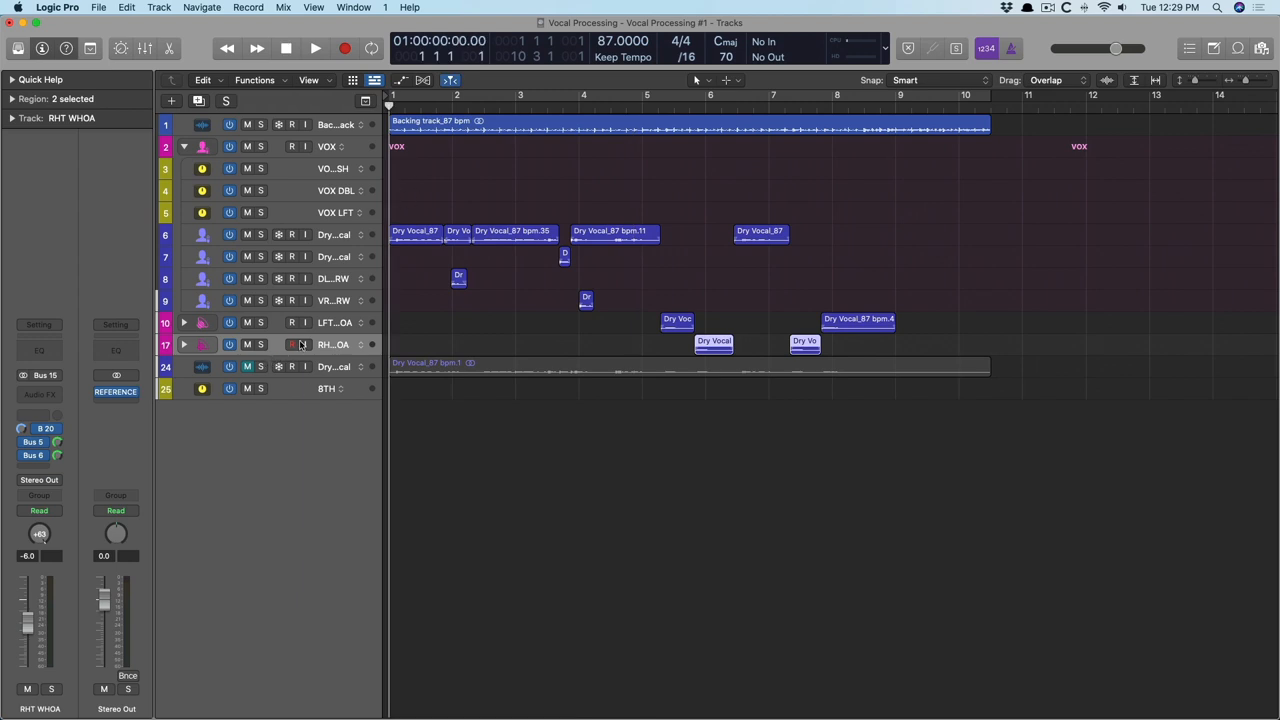
pyautogui.click(316, 48)
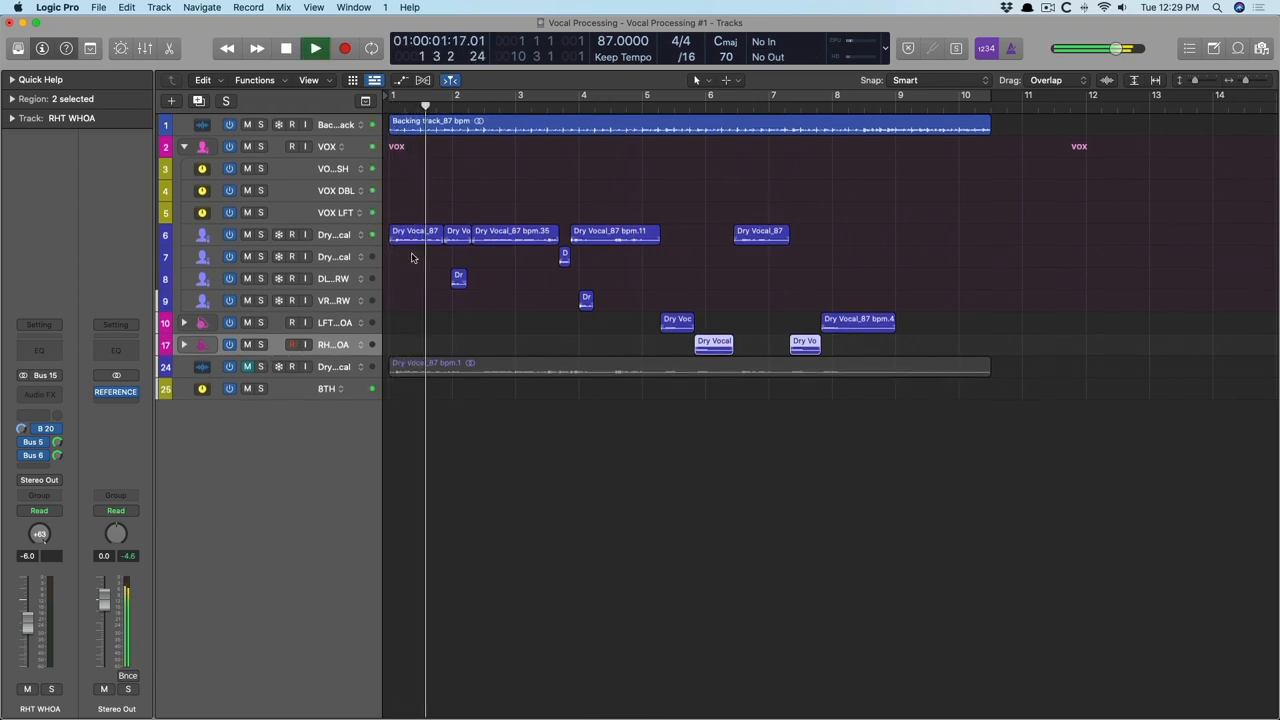